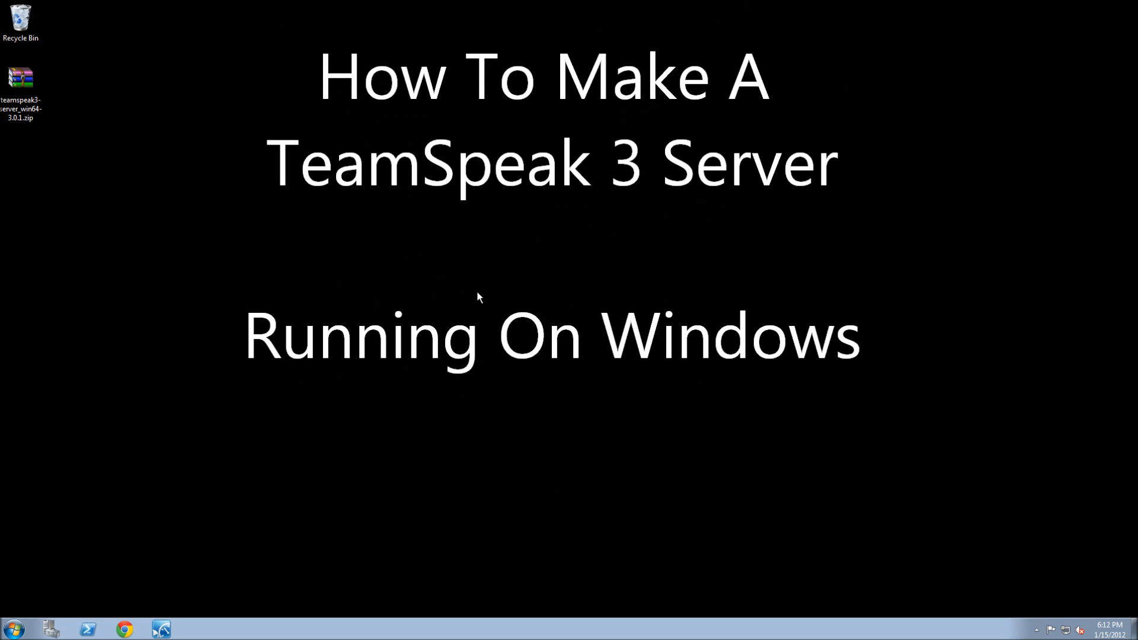
pyautogui.moveTo(450, 282)
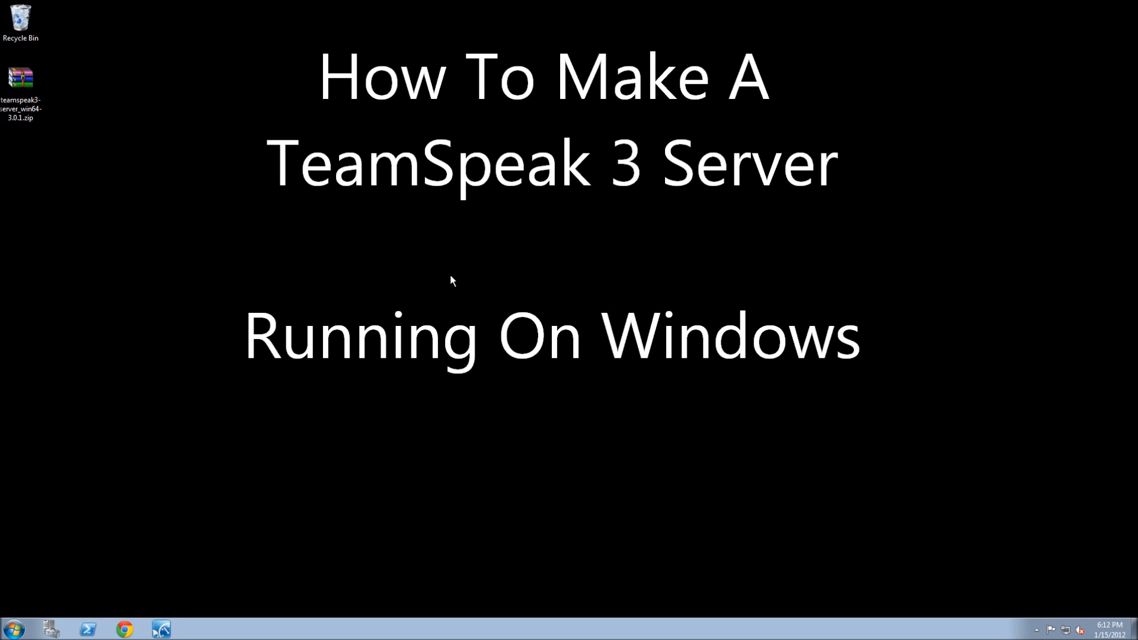
pyautogui.moveTo(398, 287)
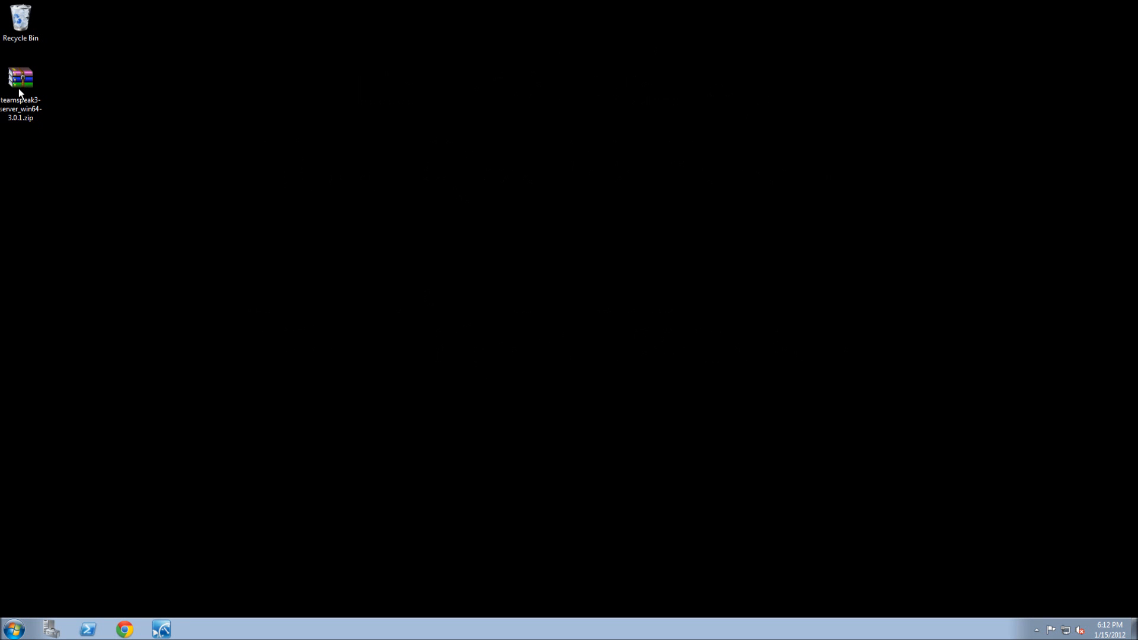
# Extract the server archive to the desktop and name the folder Teamspeak 3 Server
pyautogui.click(21, 78)
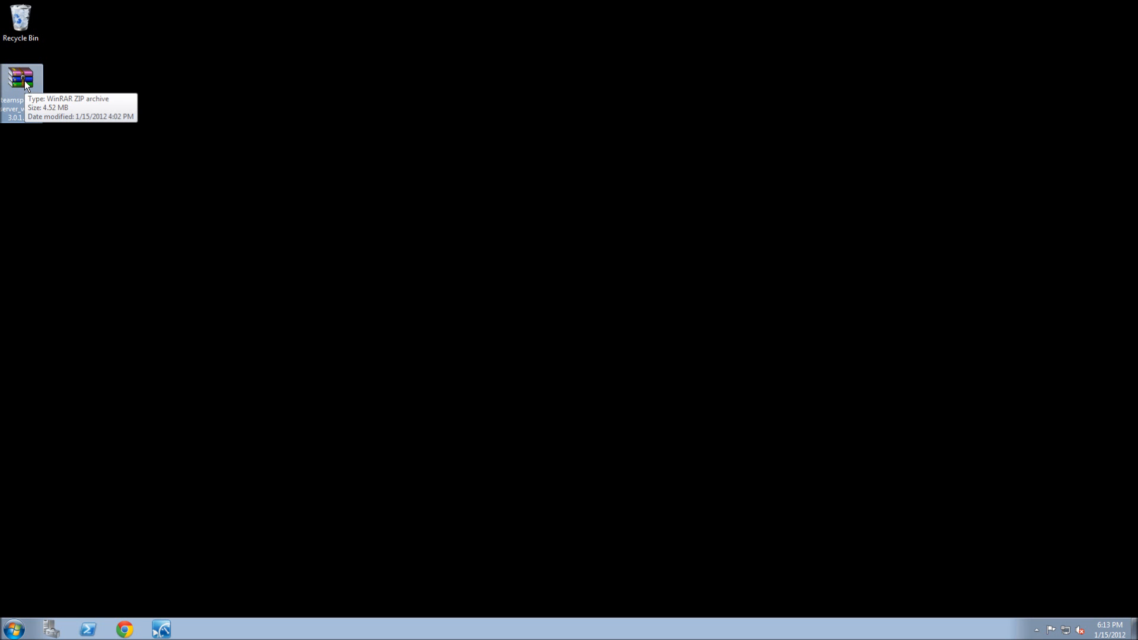
pyautogui.moveTo(23, 95)
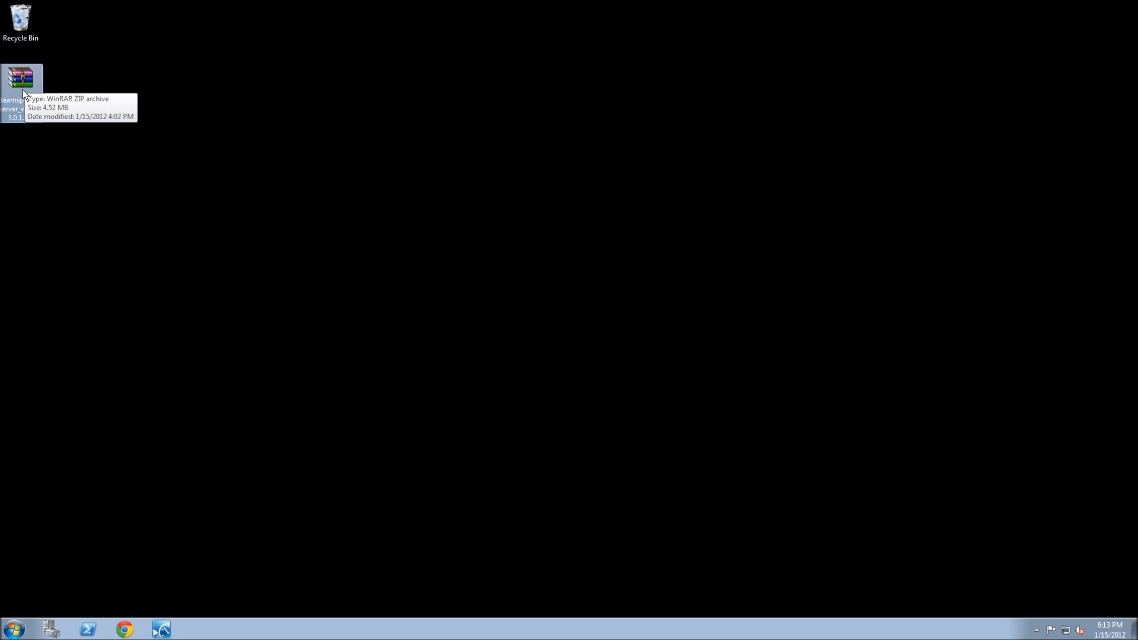
pyautogui.moveTo(31, 85)
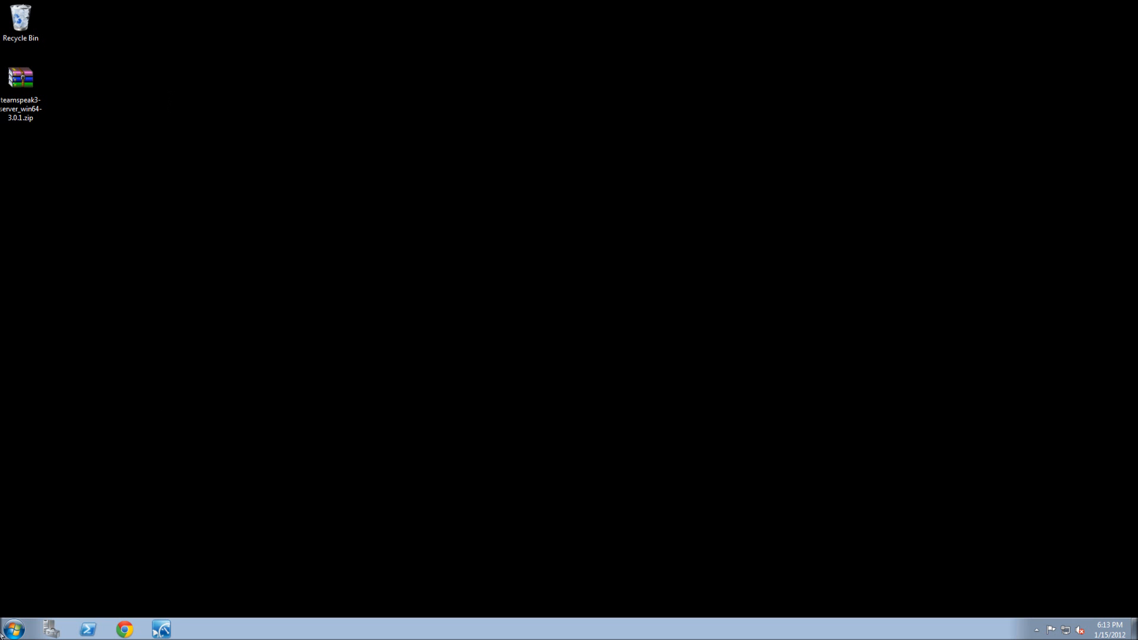
pyautogui.click(13, 628)
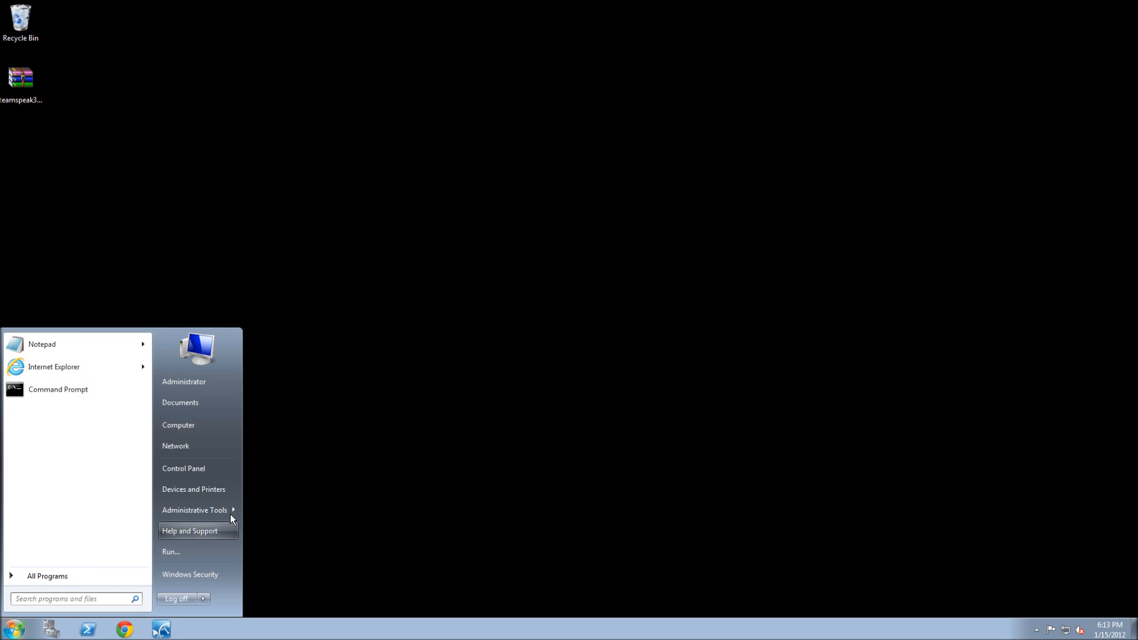
pyautogui.click(177, 424)
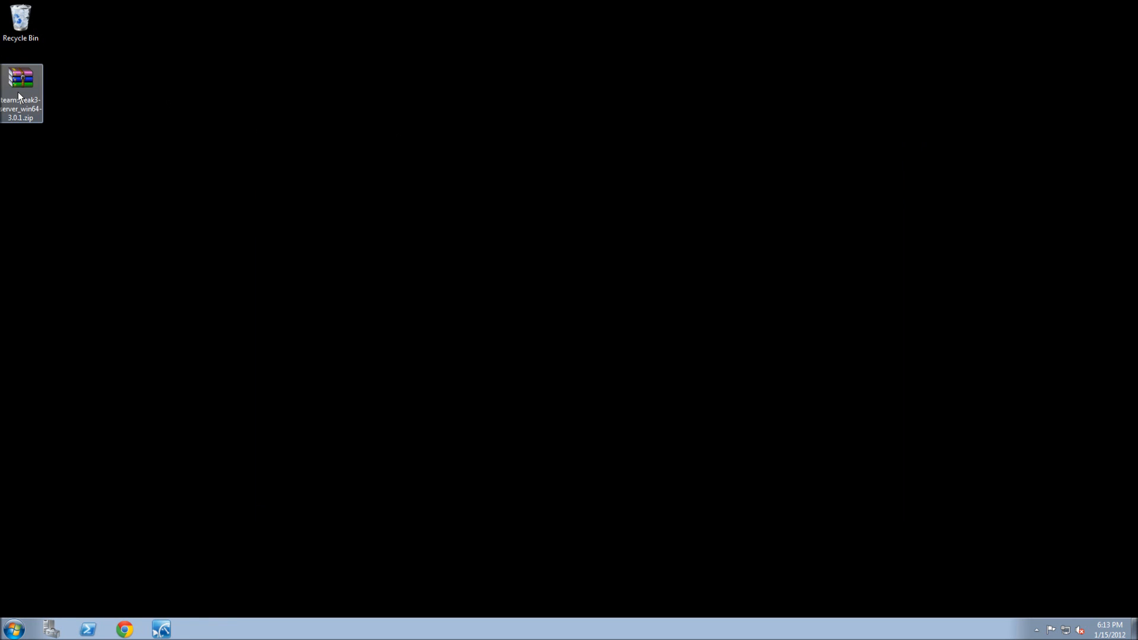
pyautogui.doubleClick(22, 79)
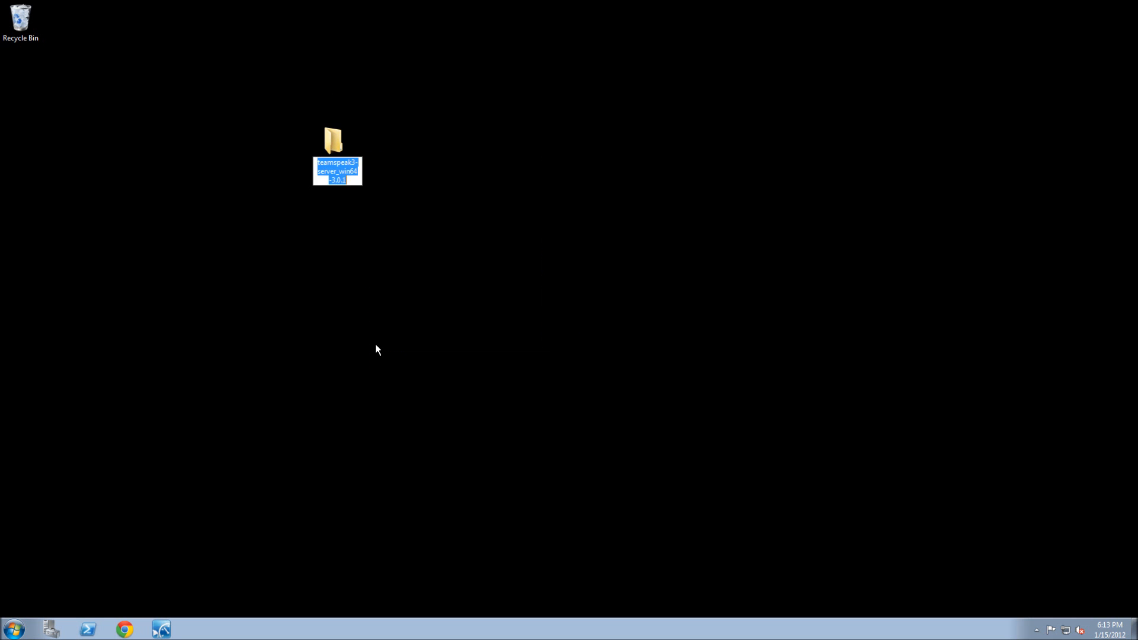
pyautogui.write('Teamspeak 3 Serve')
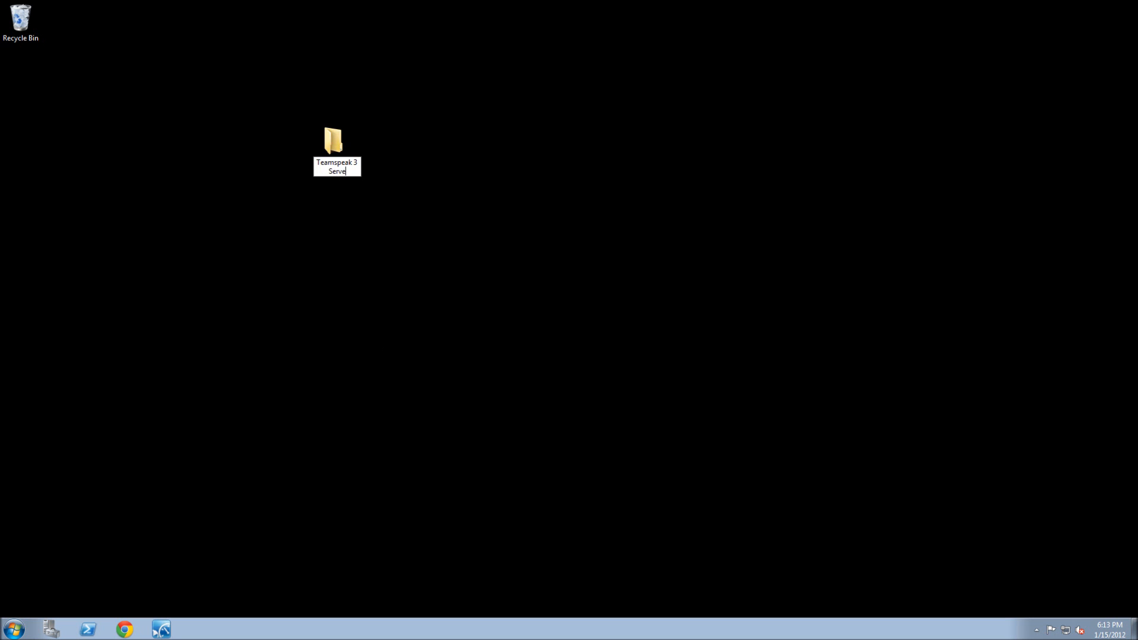
# Rename the inner folder to Teamspeak 3 Server as well and show its server files
pyautogui.doubleClick(332, 140)
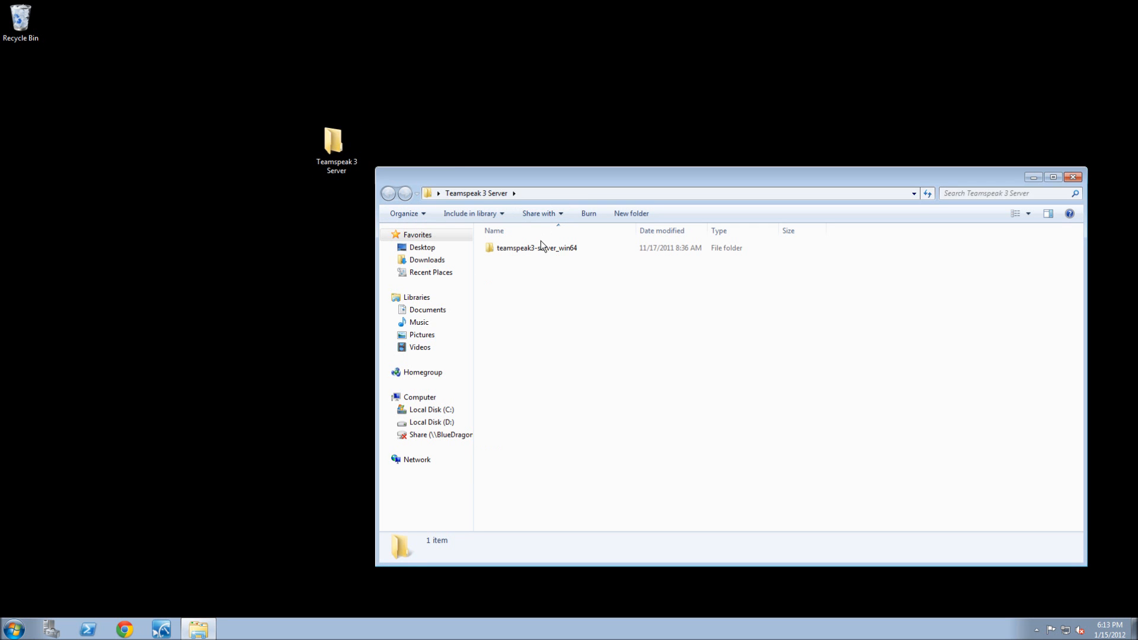
pyautogui.click(536, 248)
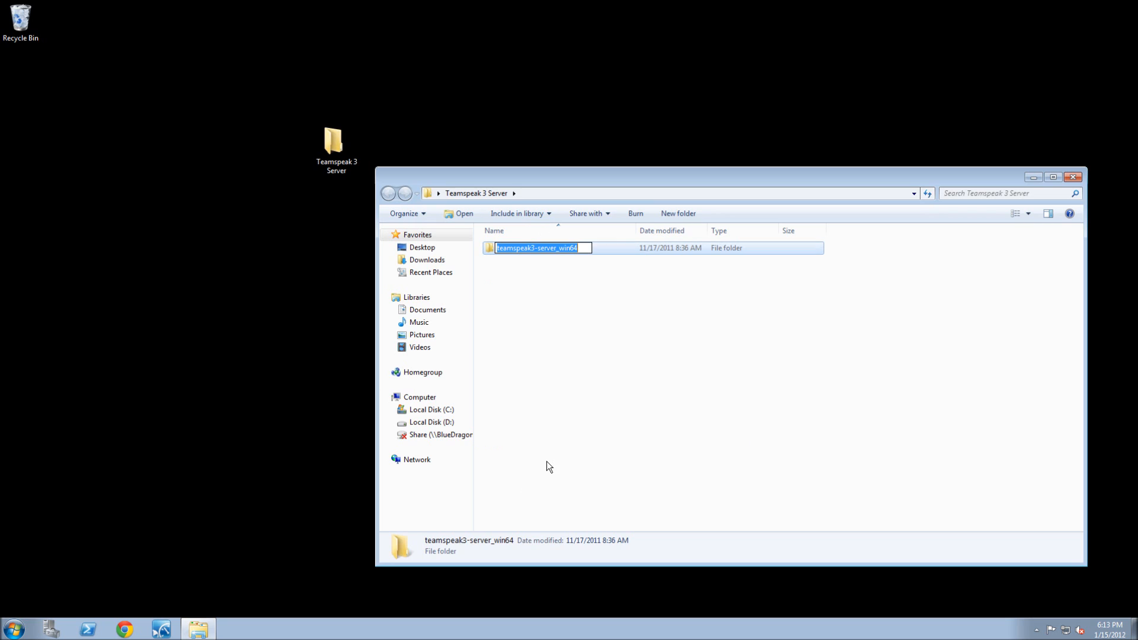
pyautogui.write('T')
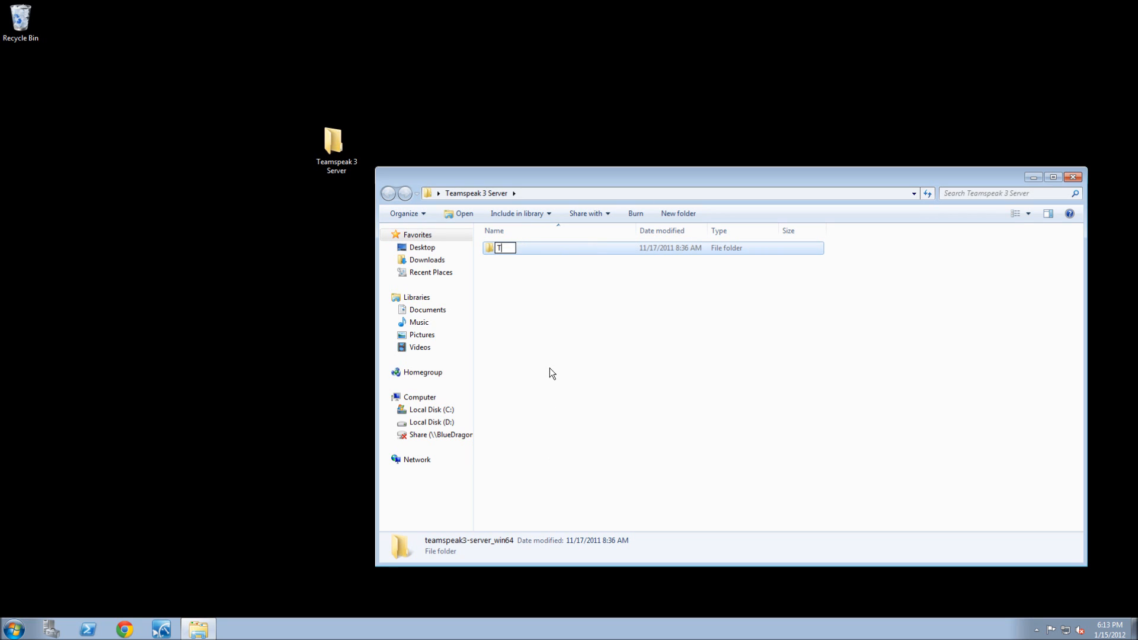
pyautogui.write('eamspeak 3')
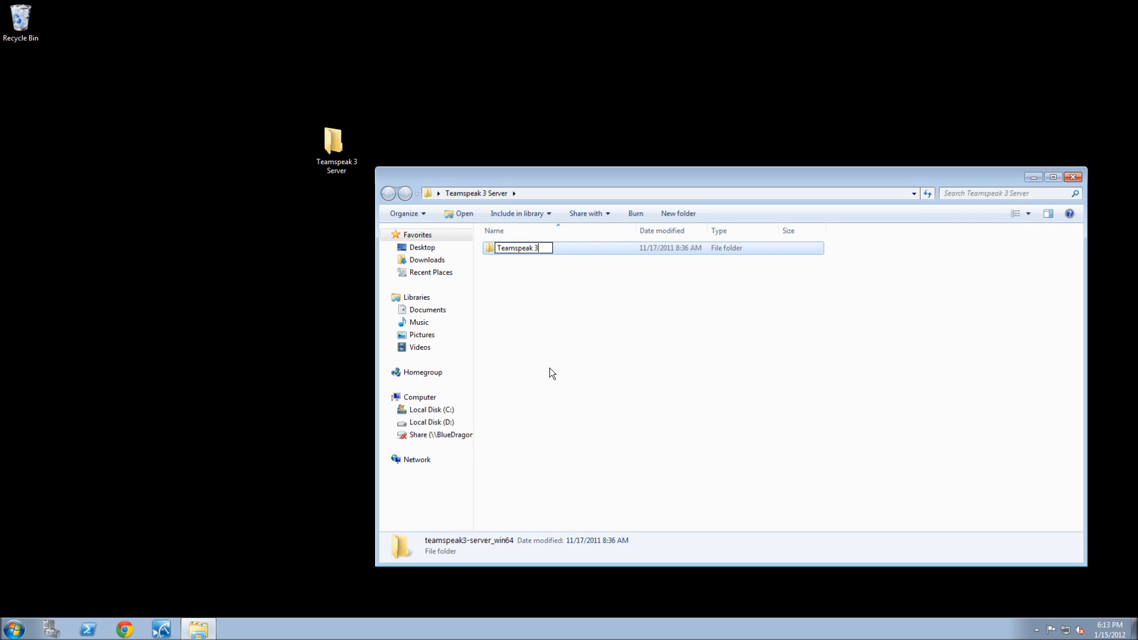
pyautogui.press('enter')
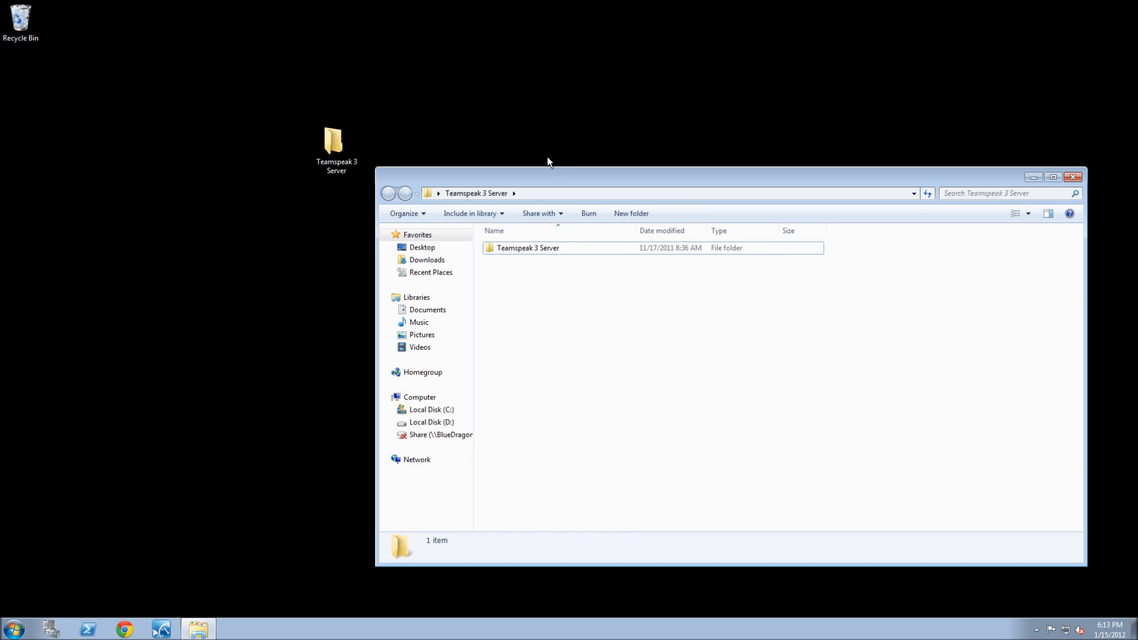
pyautogui.doubleClick(527, 248)
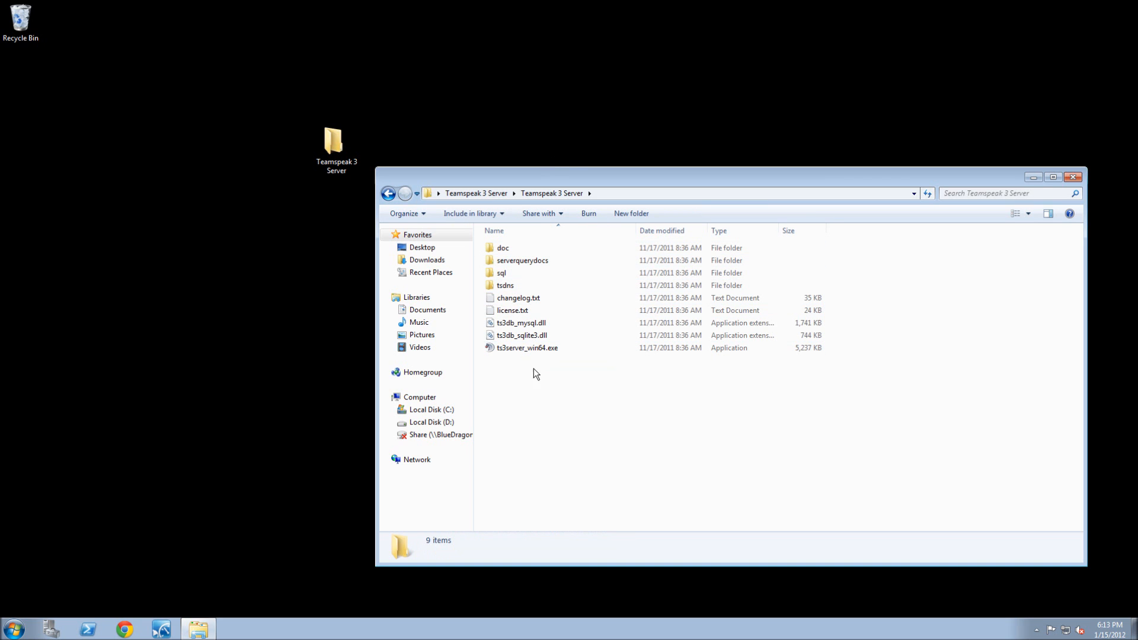
# Check the Compatibility settings of ts3server_win64.exe in its Properties
pyautogui.click(526, 347)
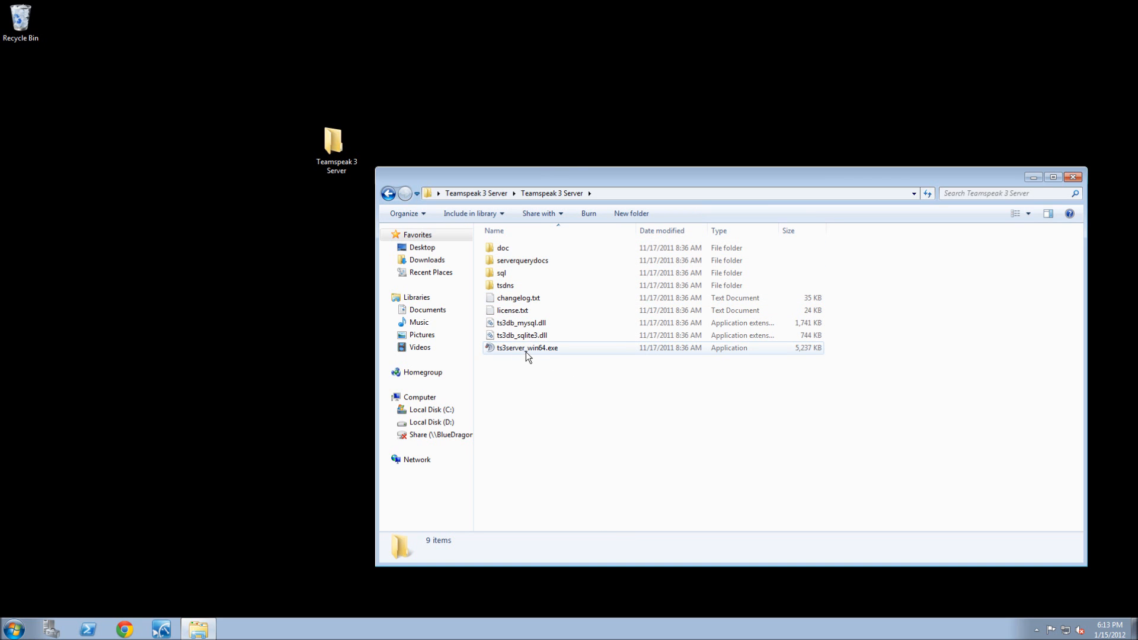
pyautogui.moveTo(520, 347)
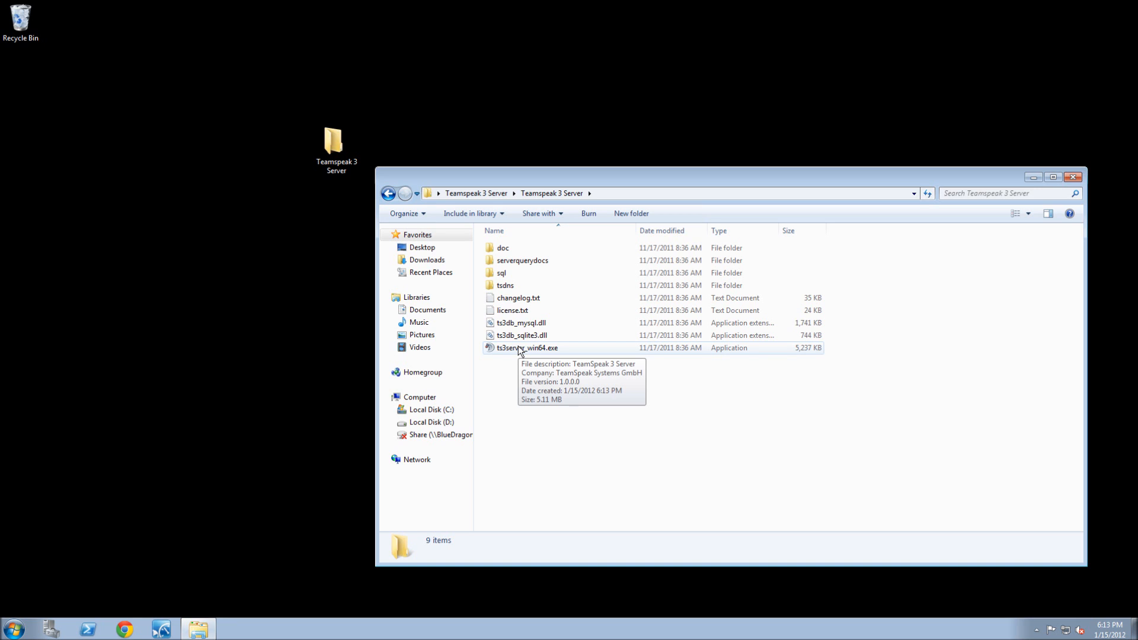
pyautogui.click(527, 347)
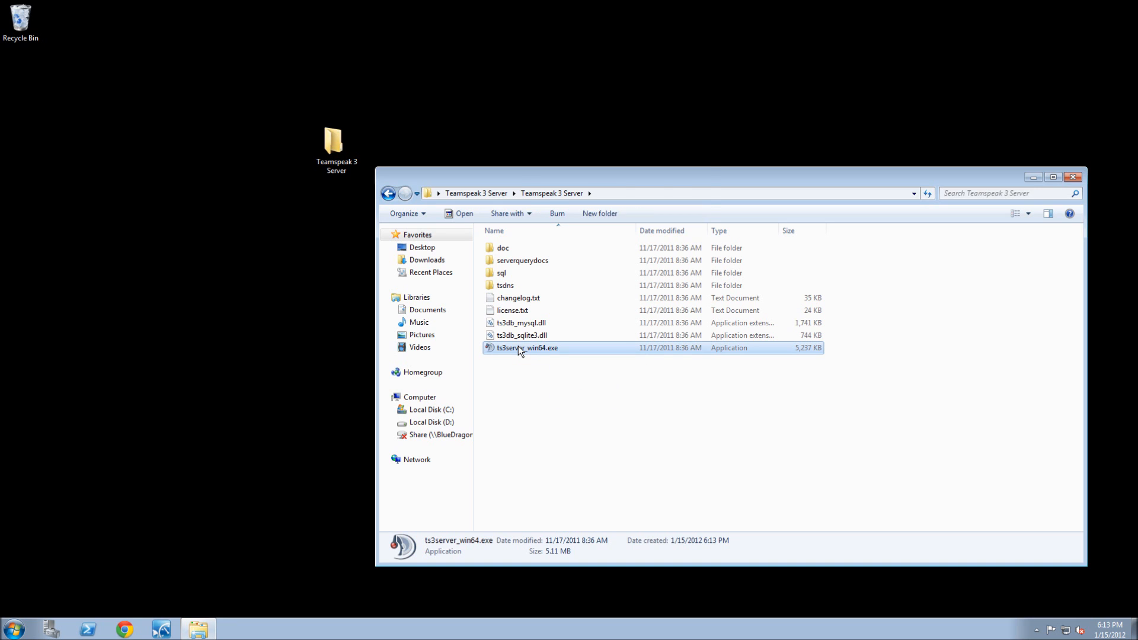
pyautogui.moveTo(522, 335)
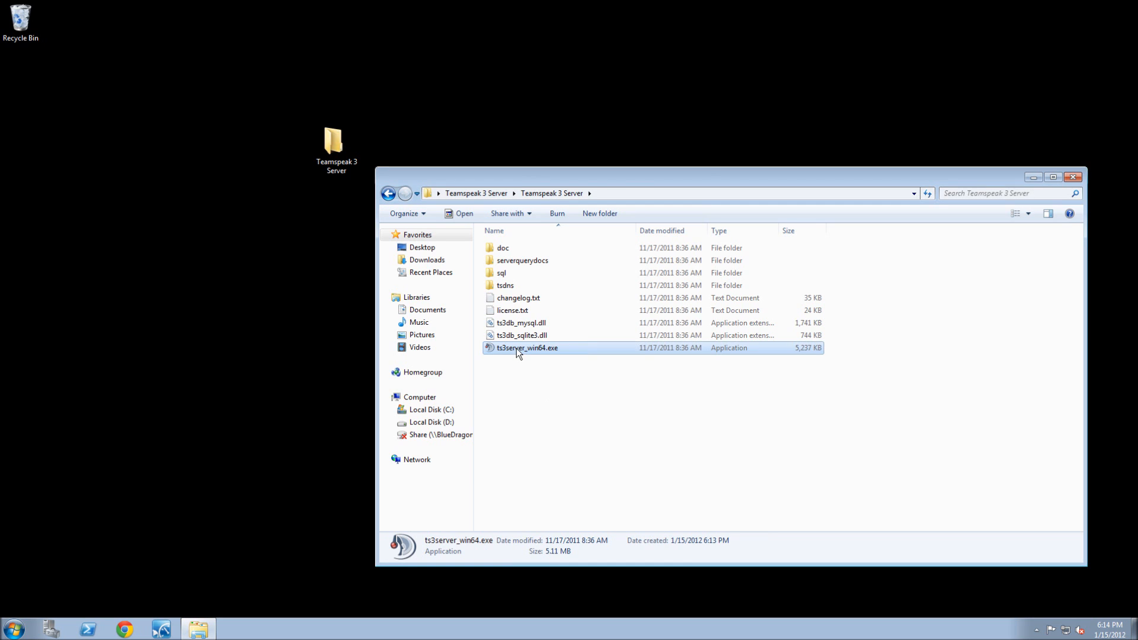
pyautogui.click(526, 347)
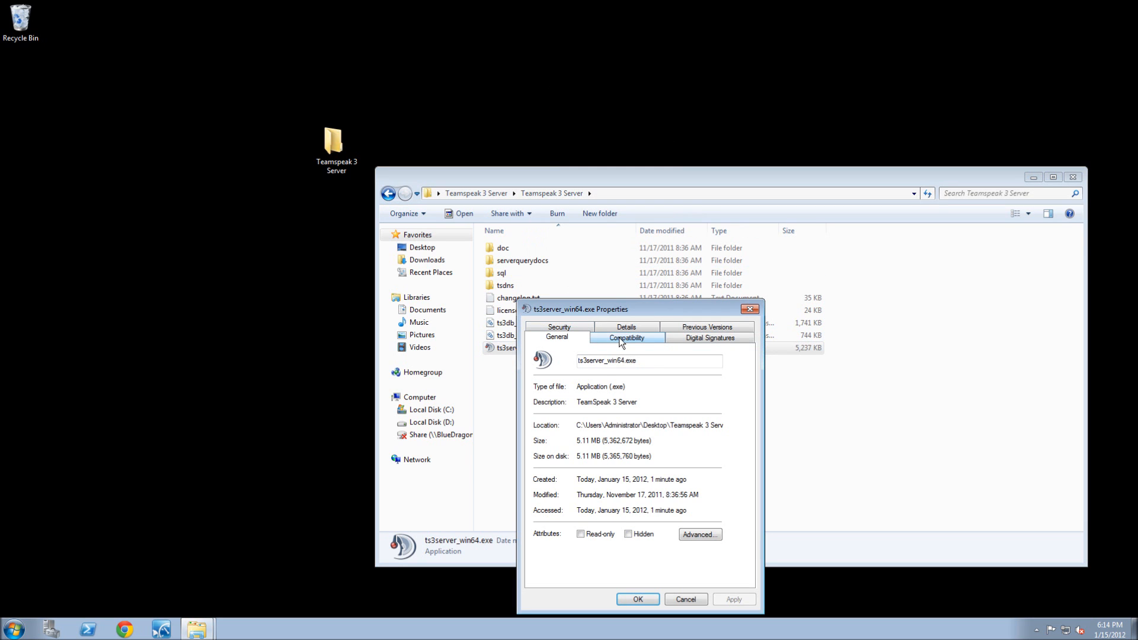
pyautogui.click(625, 336)
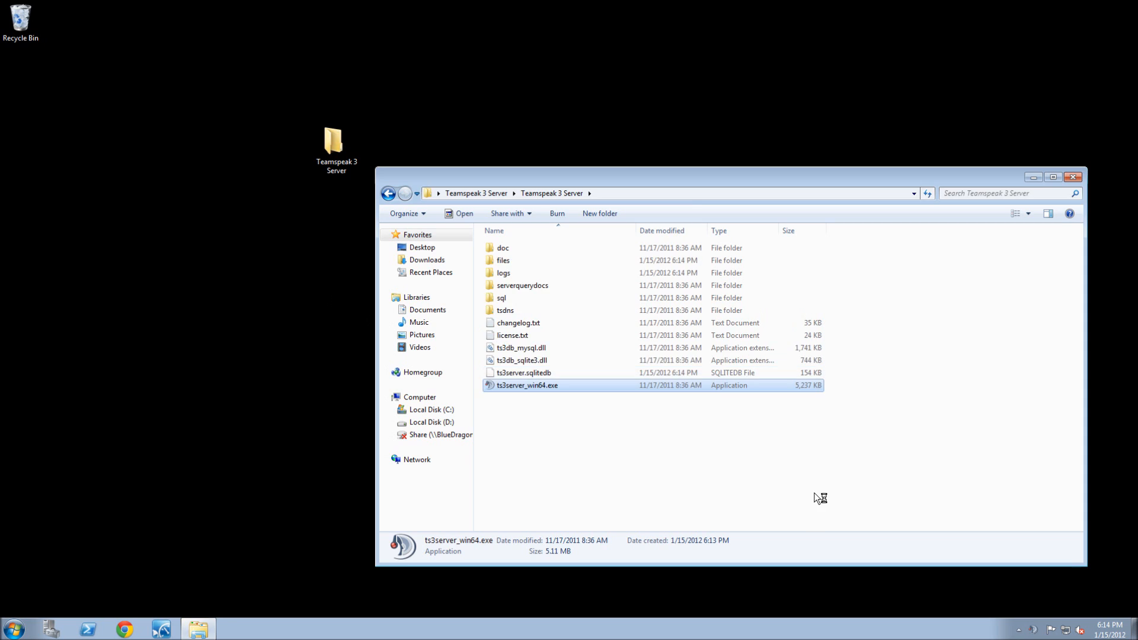
# Launch ts3server_win64.exe and select the Server Admin Token for copying
pyautogui.doubleClick(526, 384)
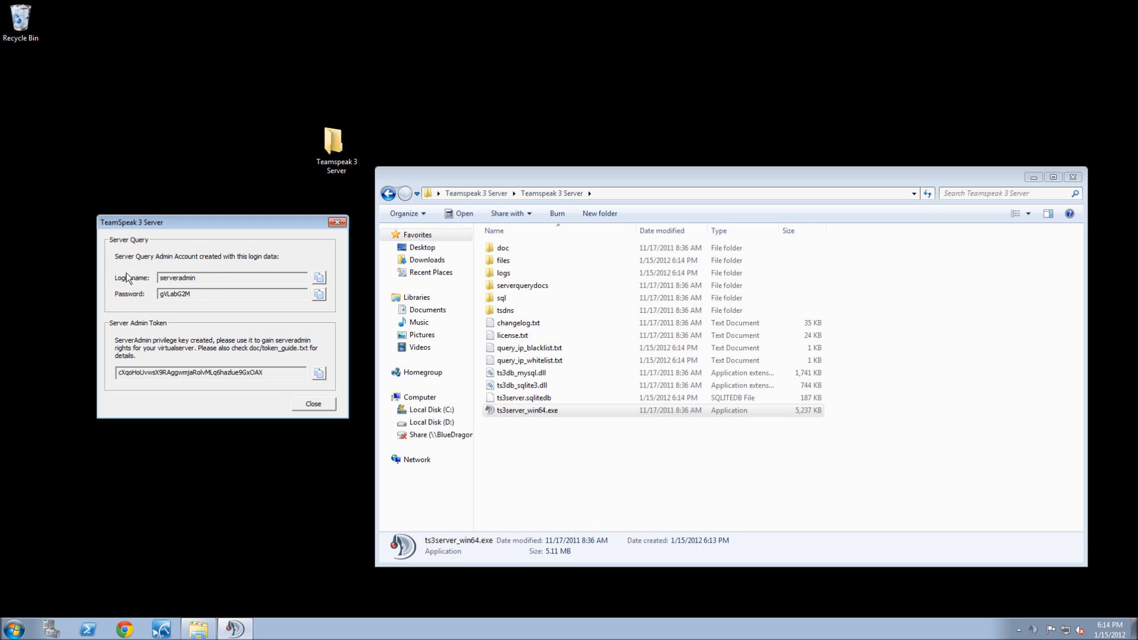
pyautogui.doubleClick(177, 278)
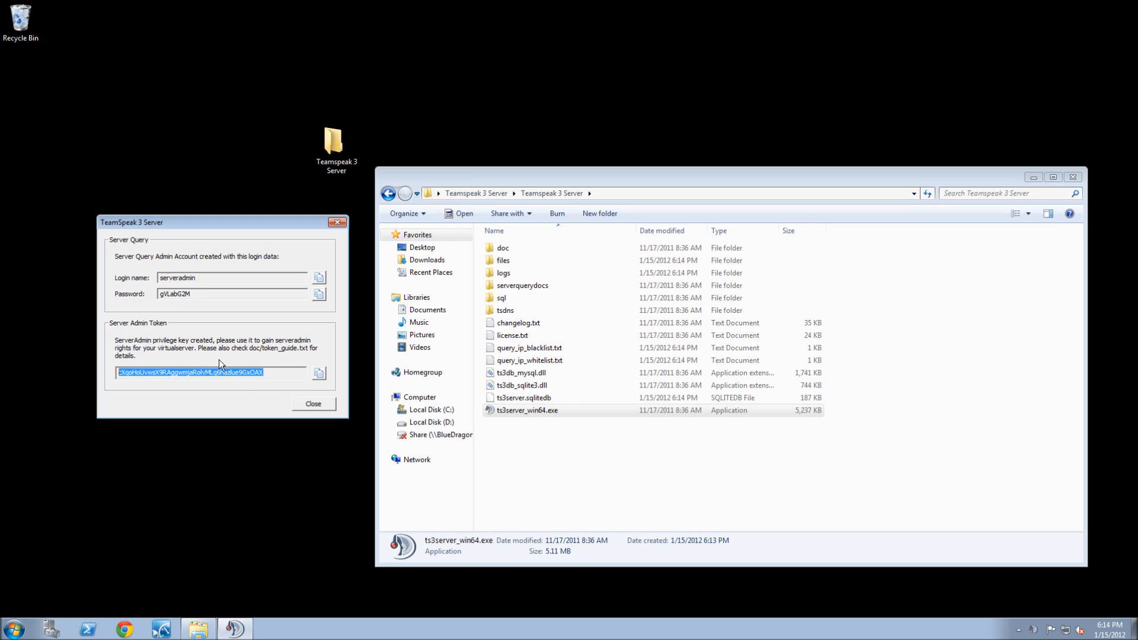
pyautogui.moveTo(1053, 603)
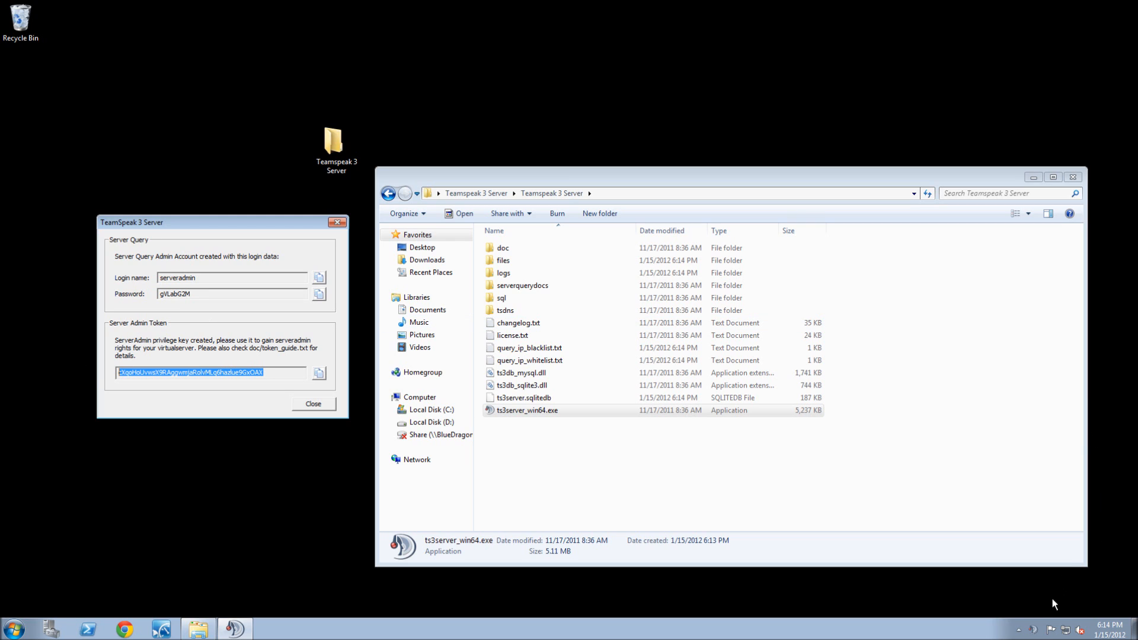
pyautogui.moveTo(1034, 632)
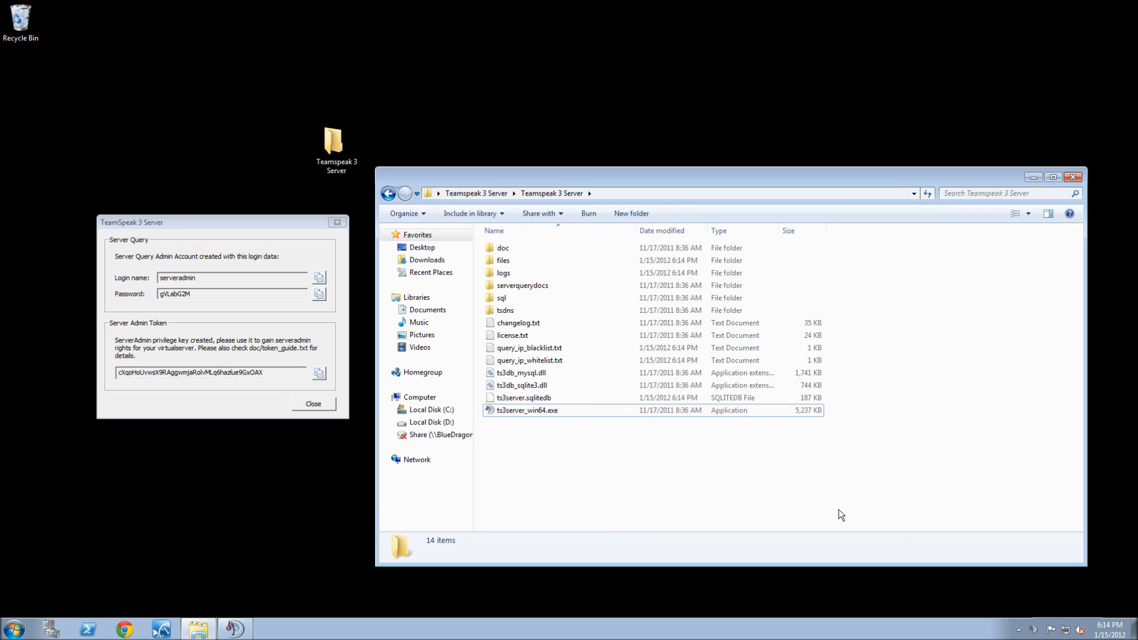
pyautogui.moveTo(826, 485)
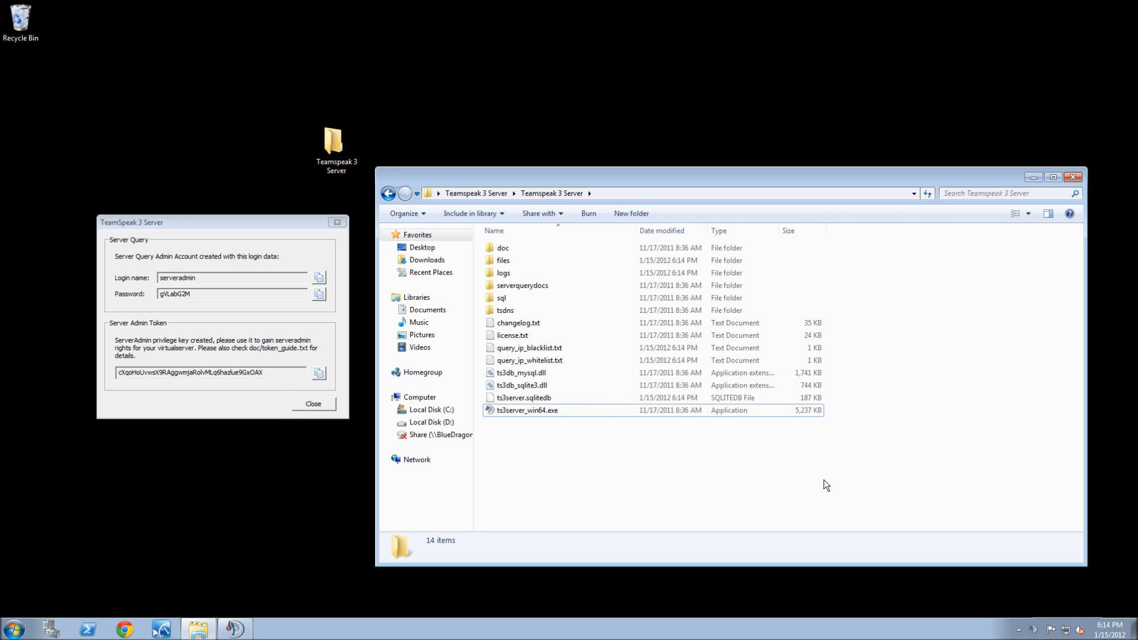
pyautogui.moveTo(806, 464)
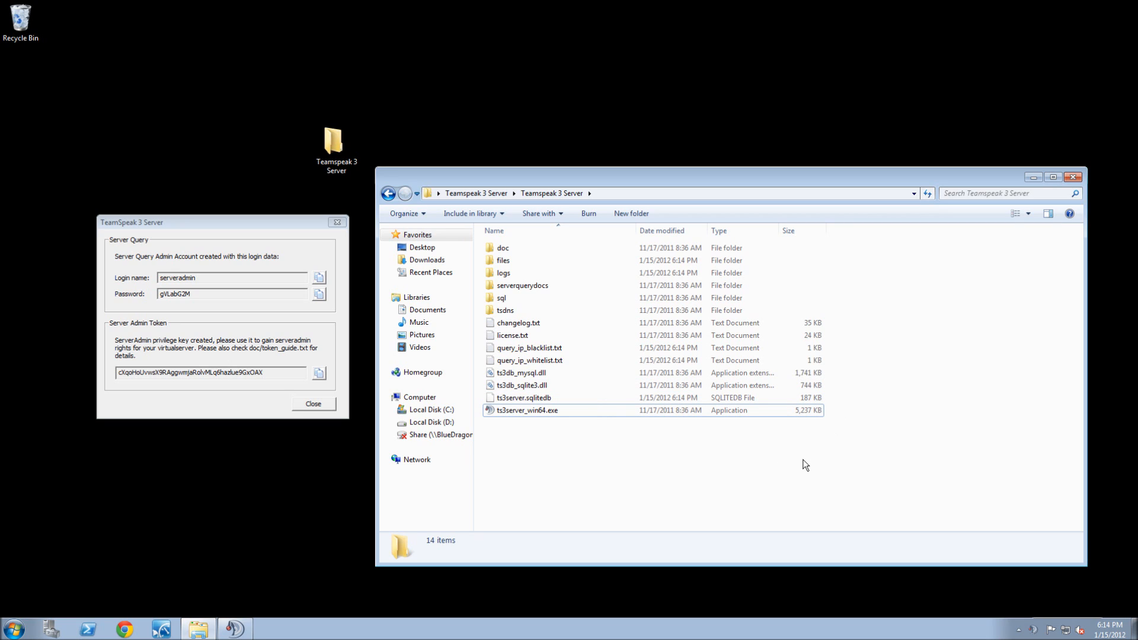
pyautogui.moveTo(796, 490)
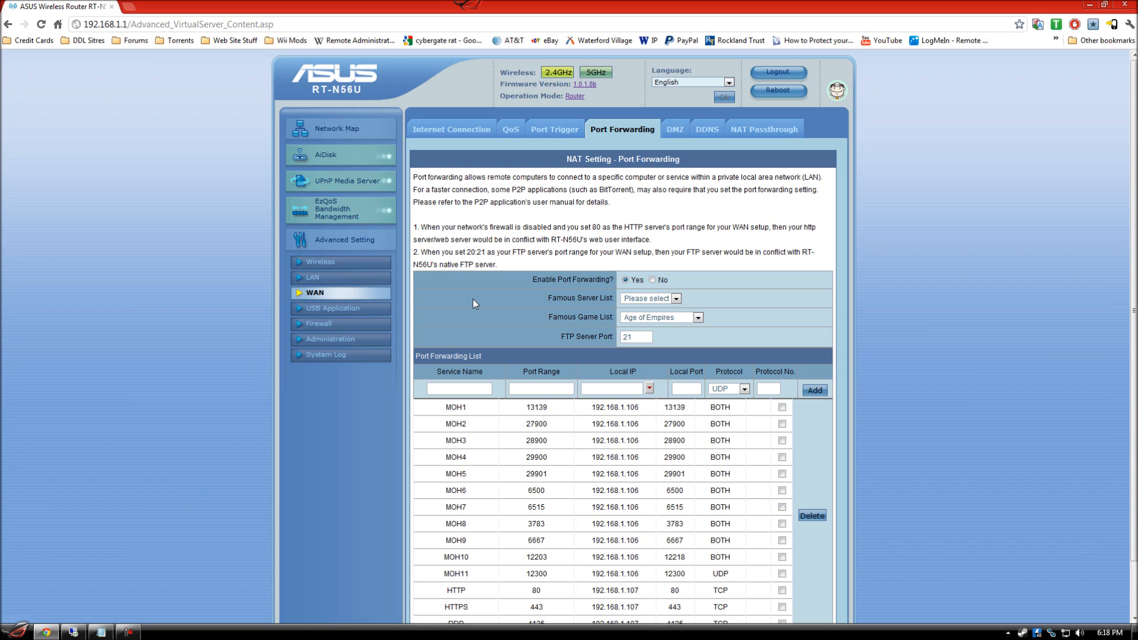
pyautogui.moveTo(387, 371)
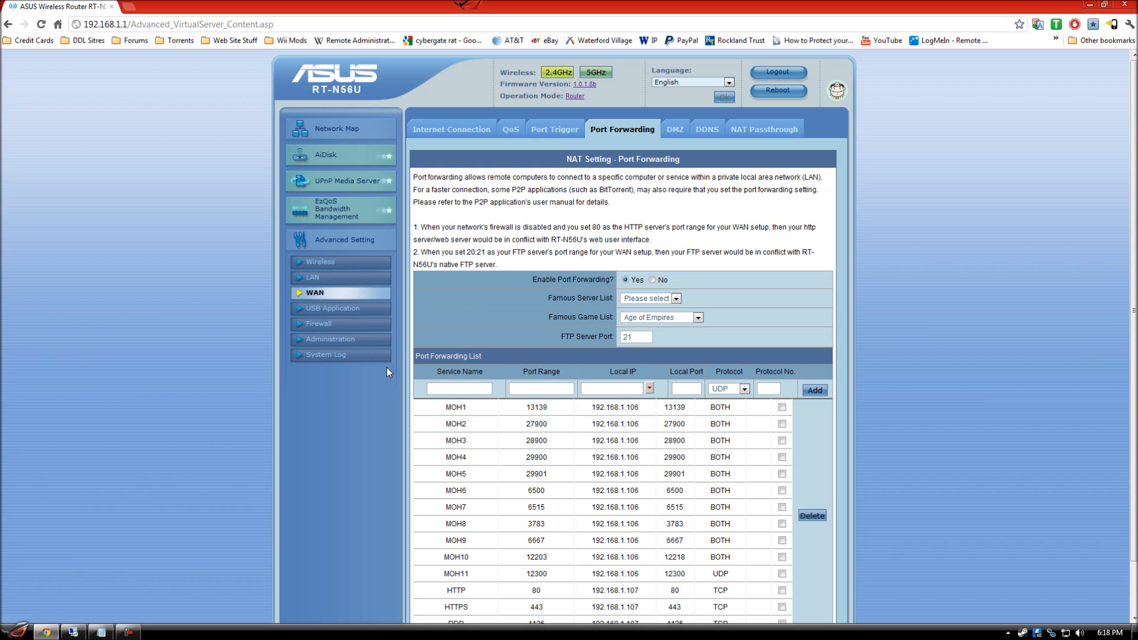
# Name the new forwarding rule TS3 Server with port range 9987
pyautogui.click(459, 389)
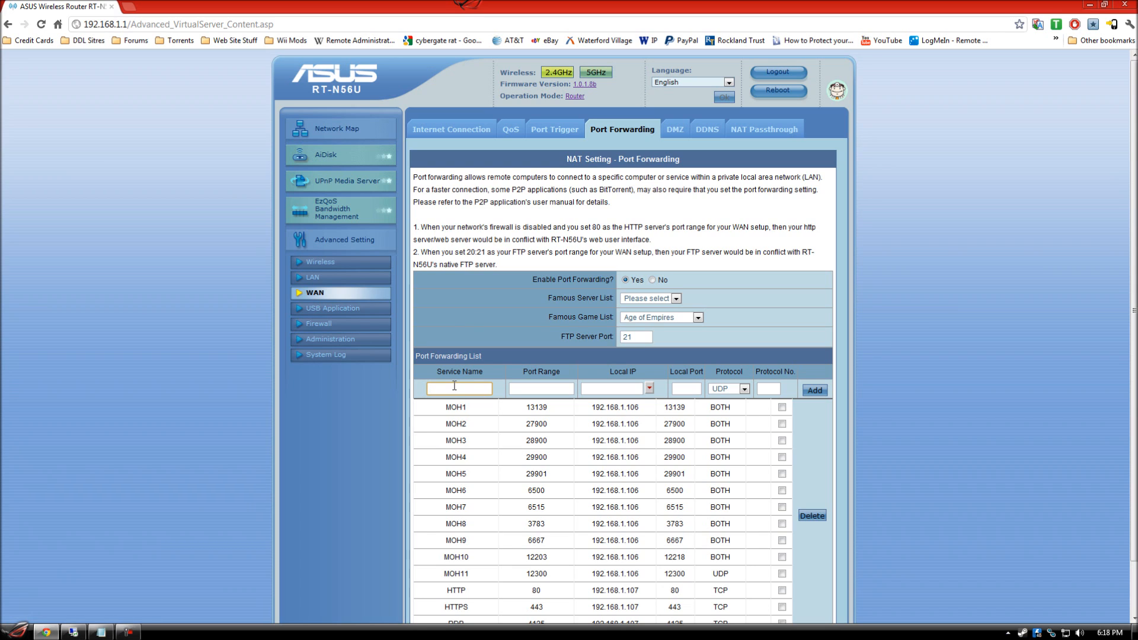
pyautogui.click(459, 388)
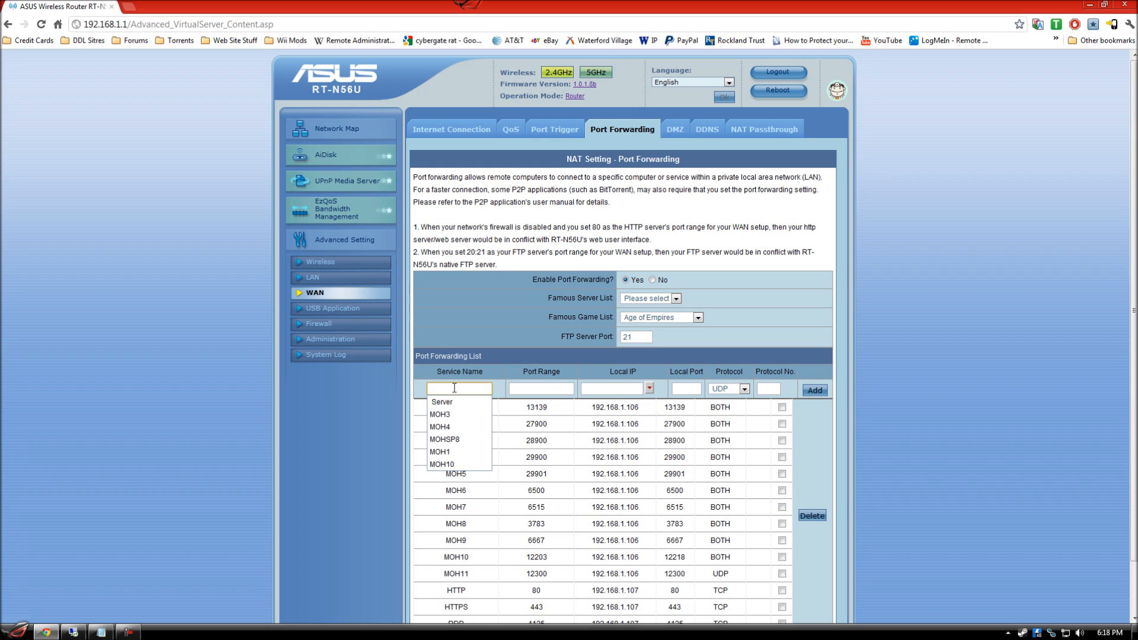
pyautogui.write('T')
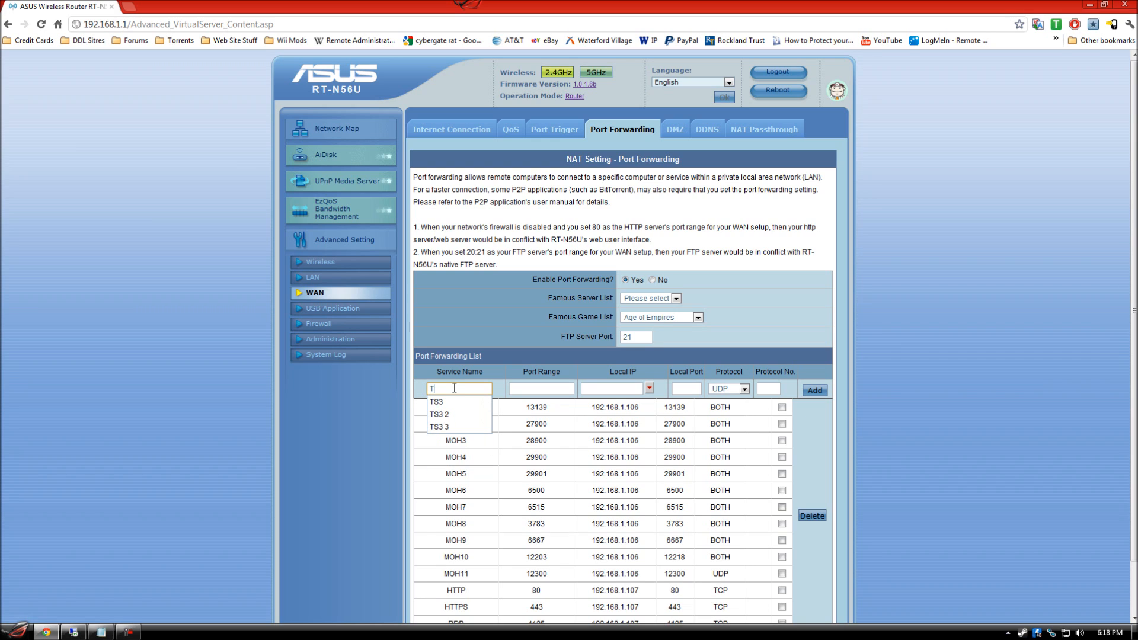
pyautogui.write('S3 Se')
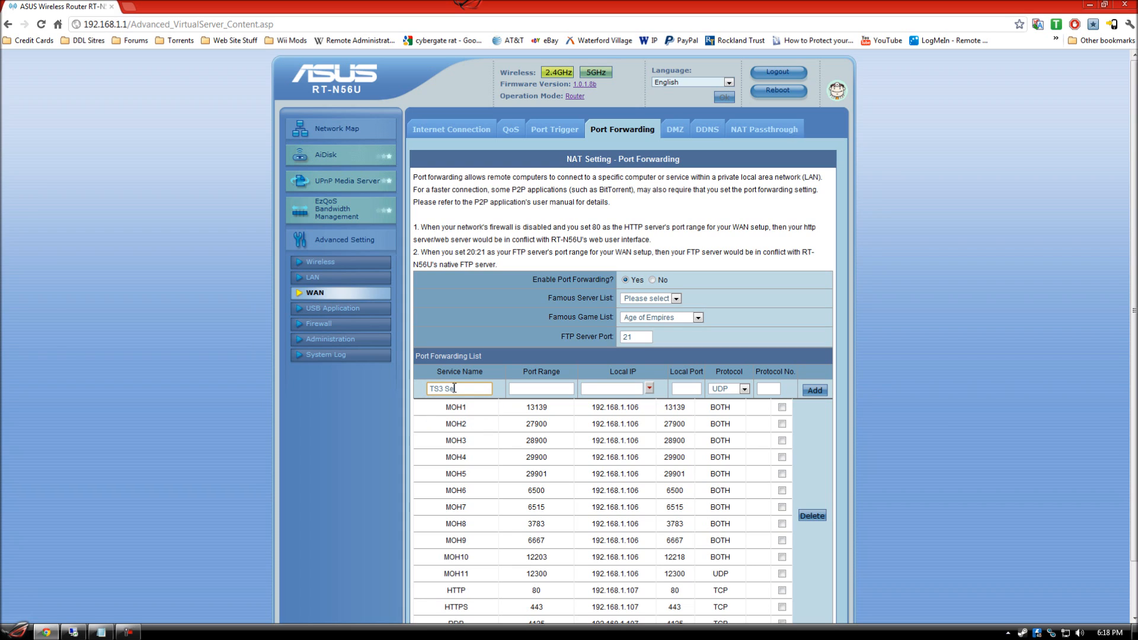
pyautogui.click(541, 388)
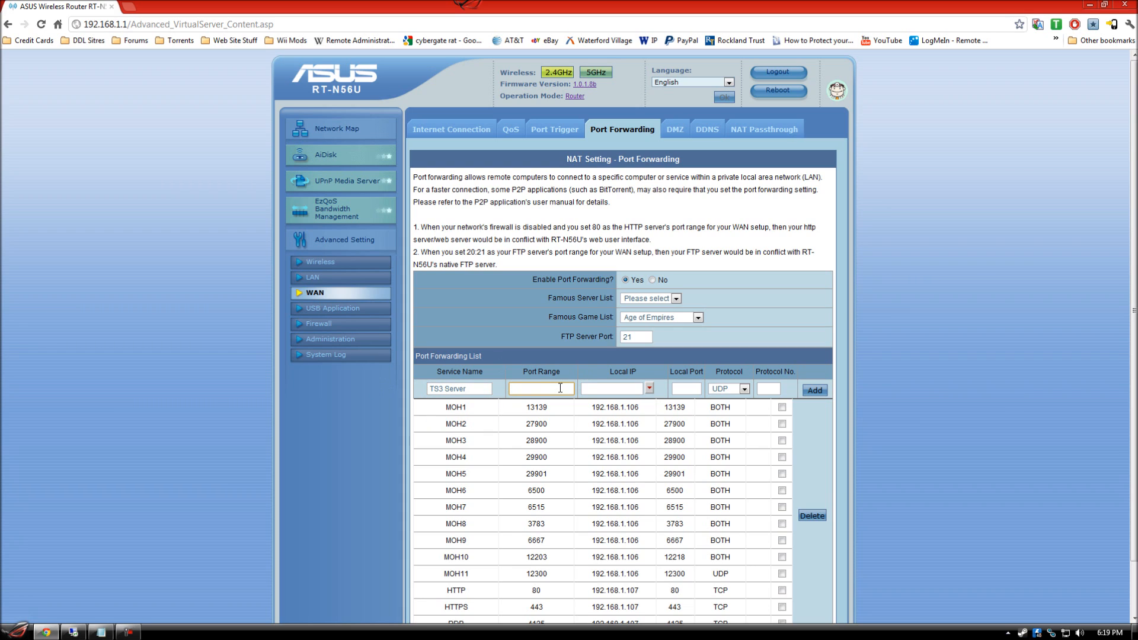
pyautogui.write('99')
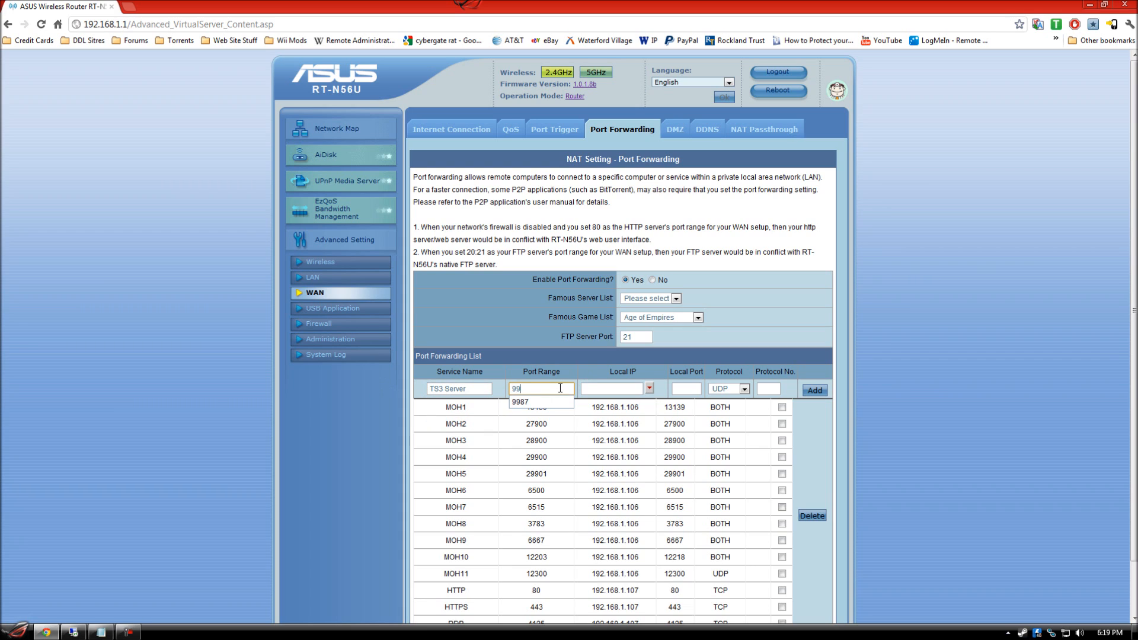
# Move to the Local IP field and look up the computer's local IP address
pyautogui.click(611, 388)
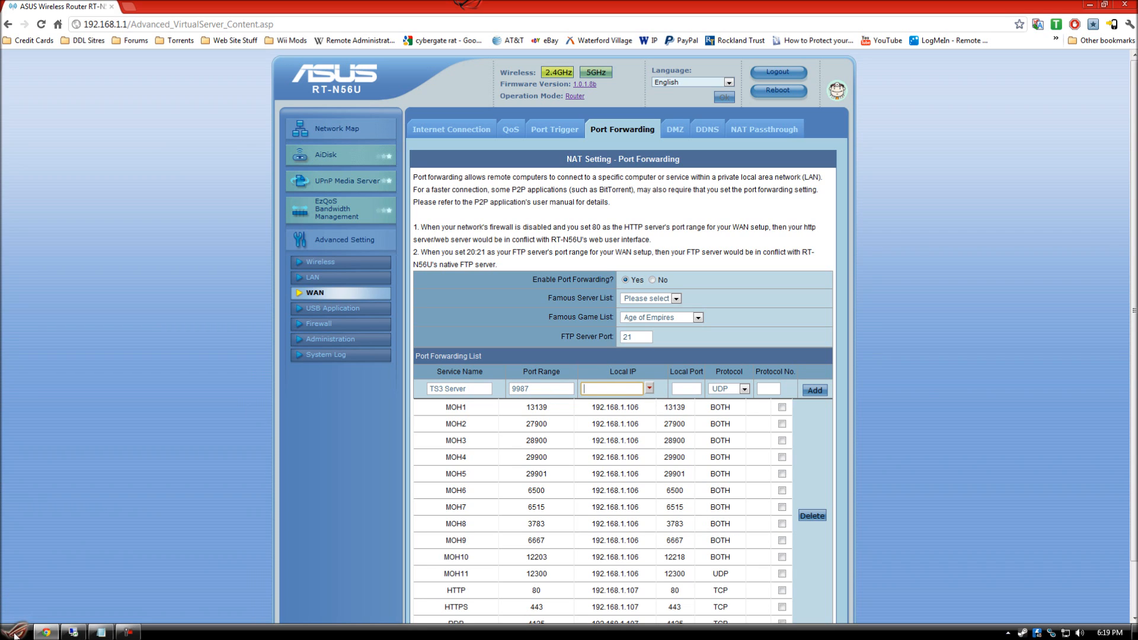
pyautogui.click(14, 629)
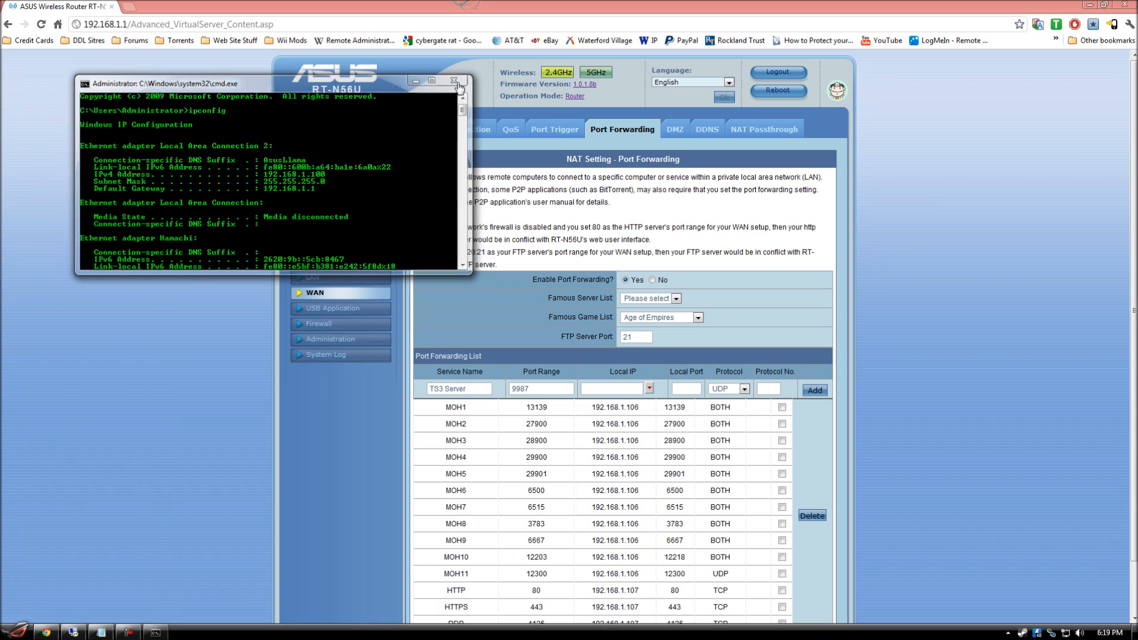
# Fill in local IP 192.168.1.107 and local port 9987 with UDP for the rule
pyautogui.click(454, 81)
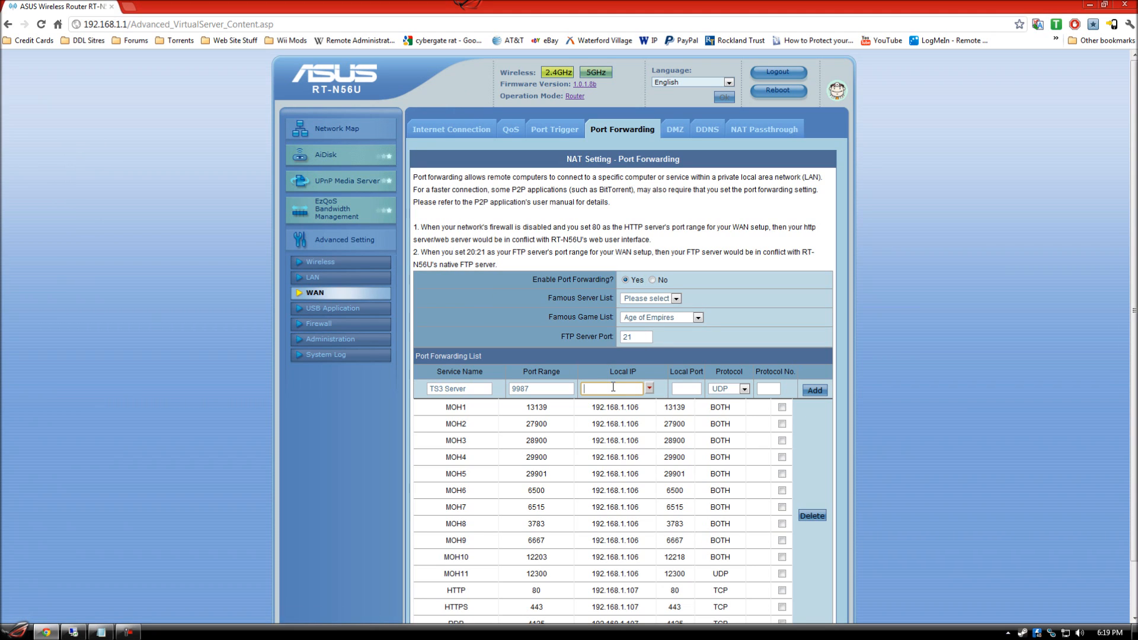
pyautogui.write('192.168.1.107')
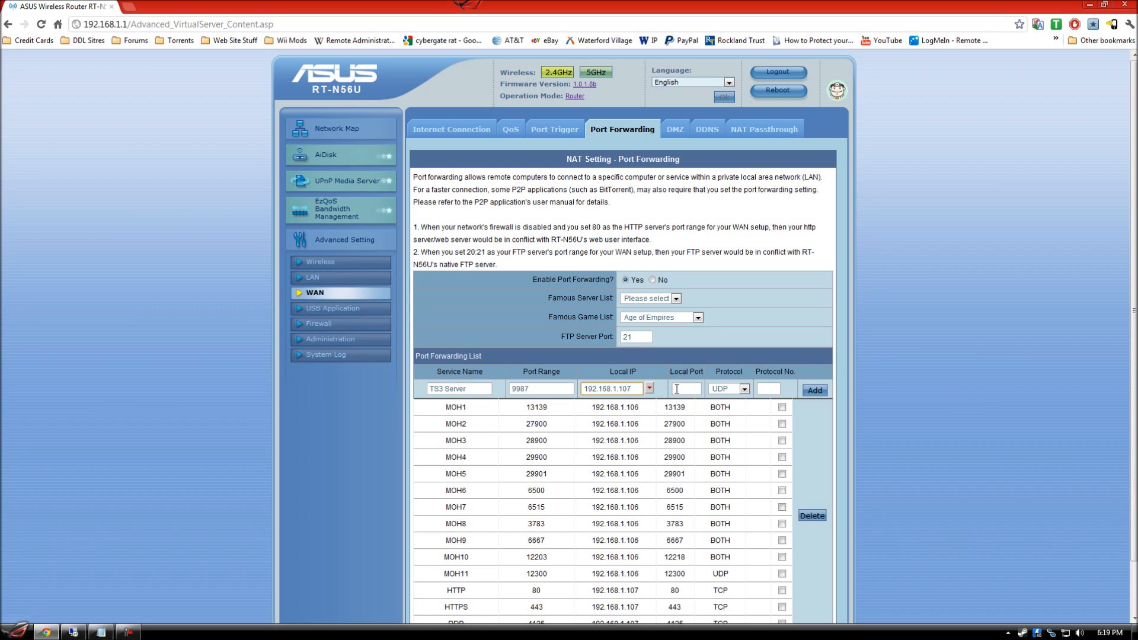
pyautogui.click(683, 388)
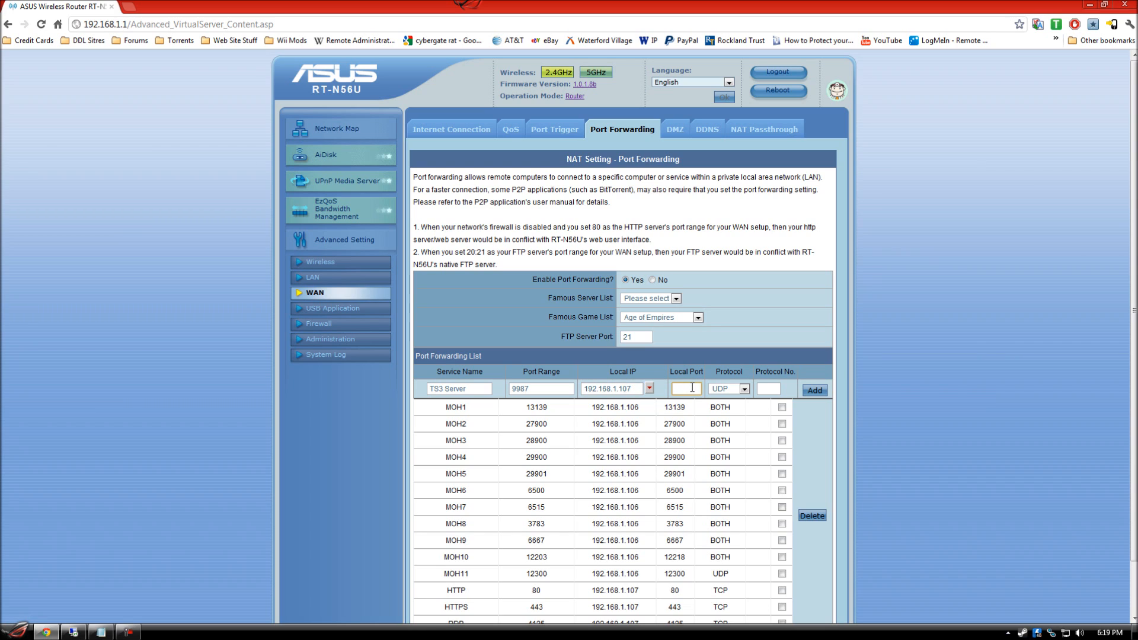
pyautogui.write('9987')
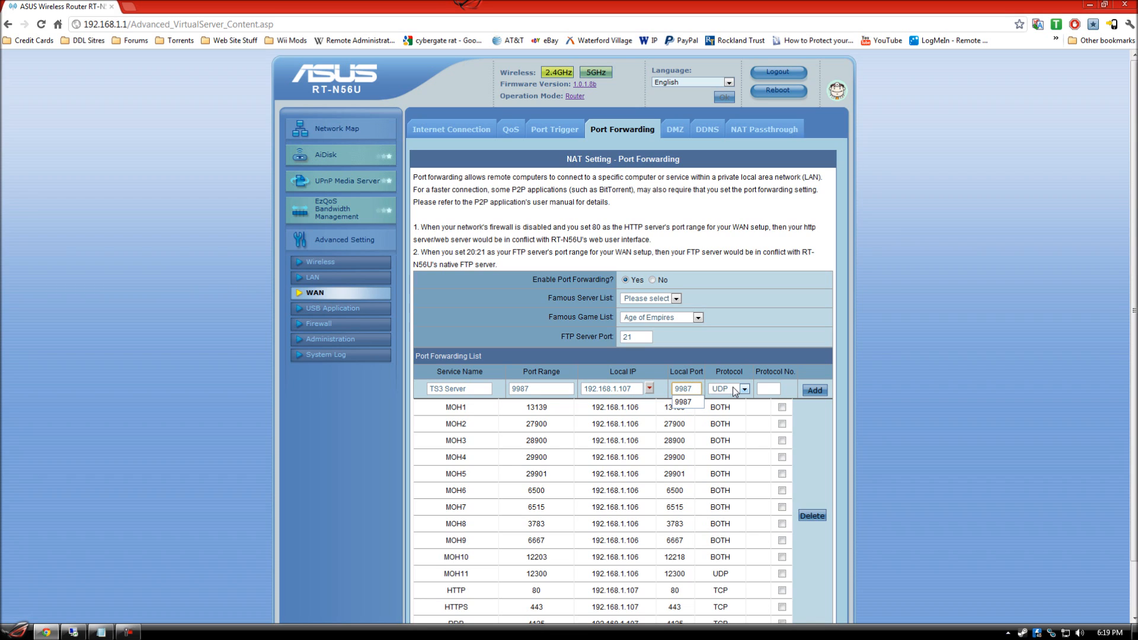
pyautogui.moveTo(772, 383)
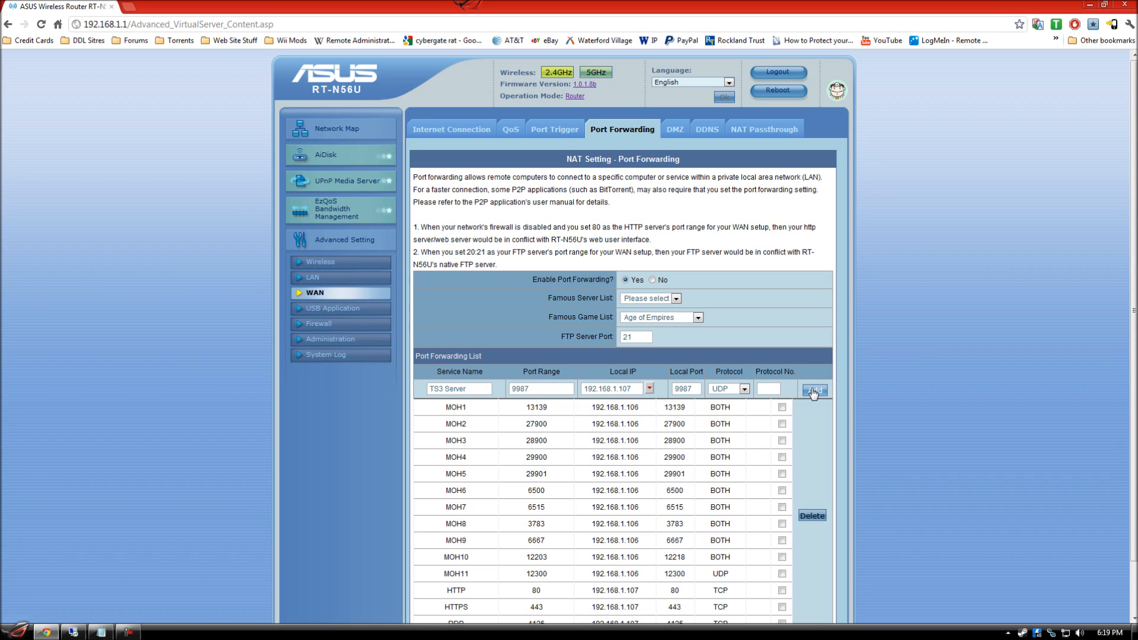
# Add the TS3 Server UDP 9987 rule and name a second rule TS3 Server 2 on port 30033
pyautogui.click(814, 389)
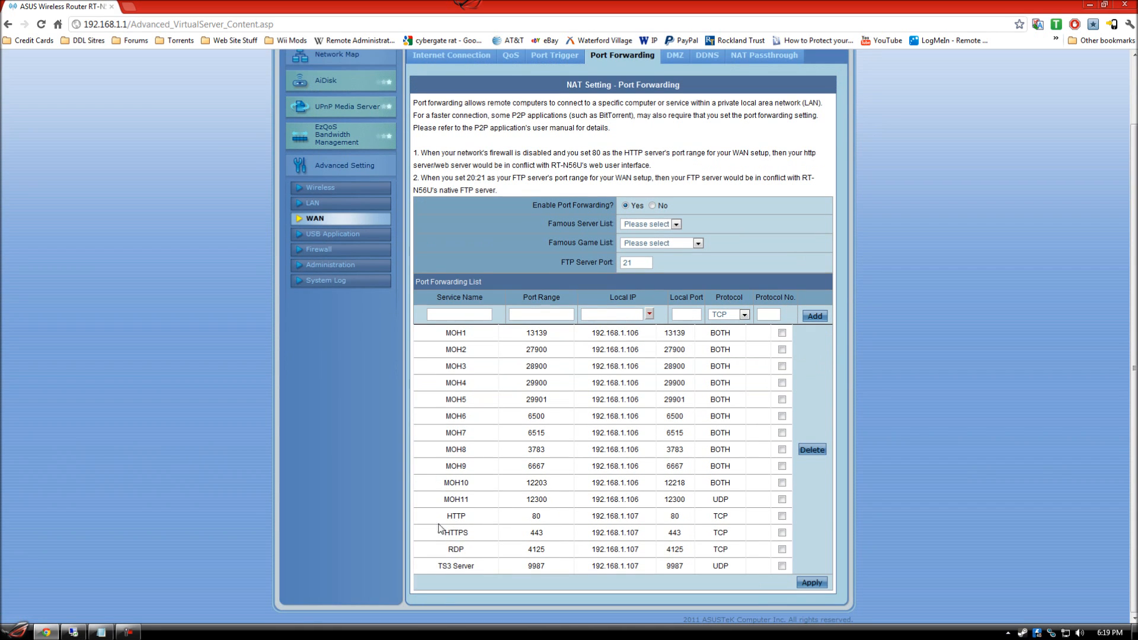
pyautogui.click(458, 314)
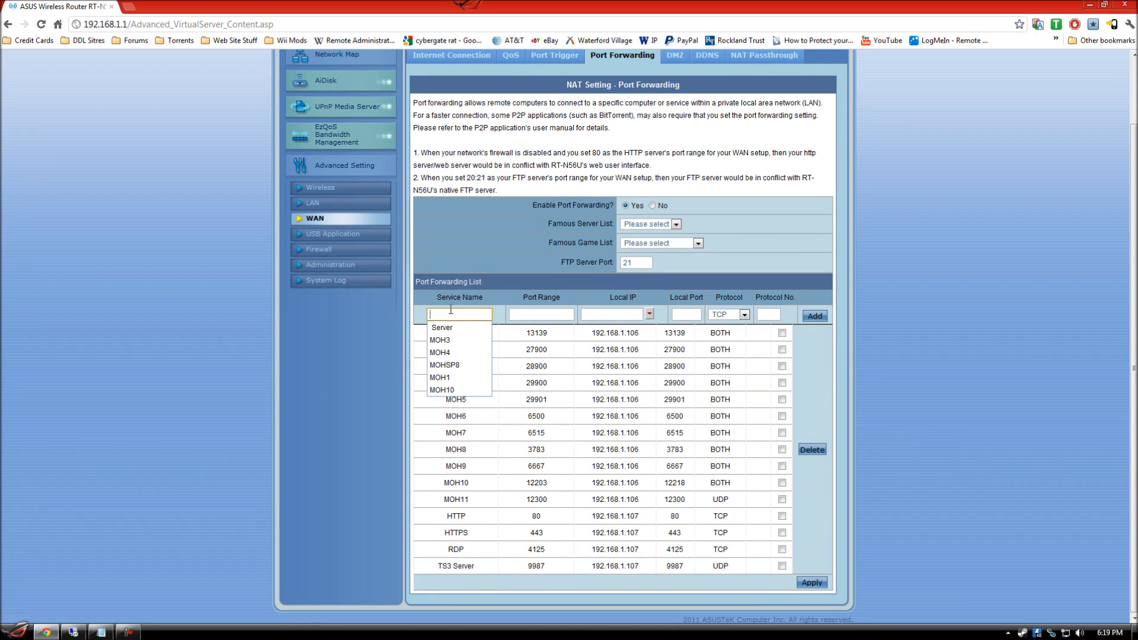
pyautogui.write('TS3 Server 2')
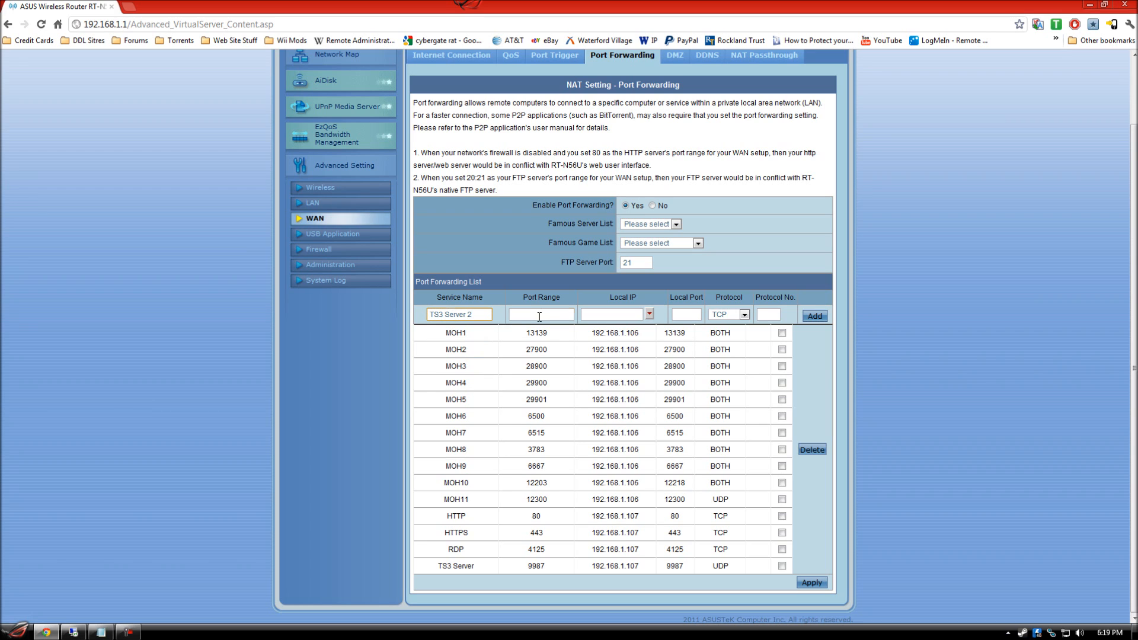
pyautogui.write('3')
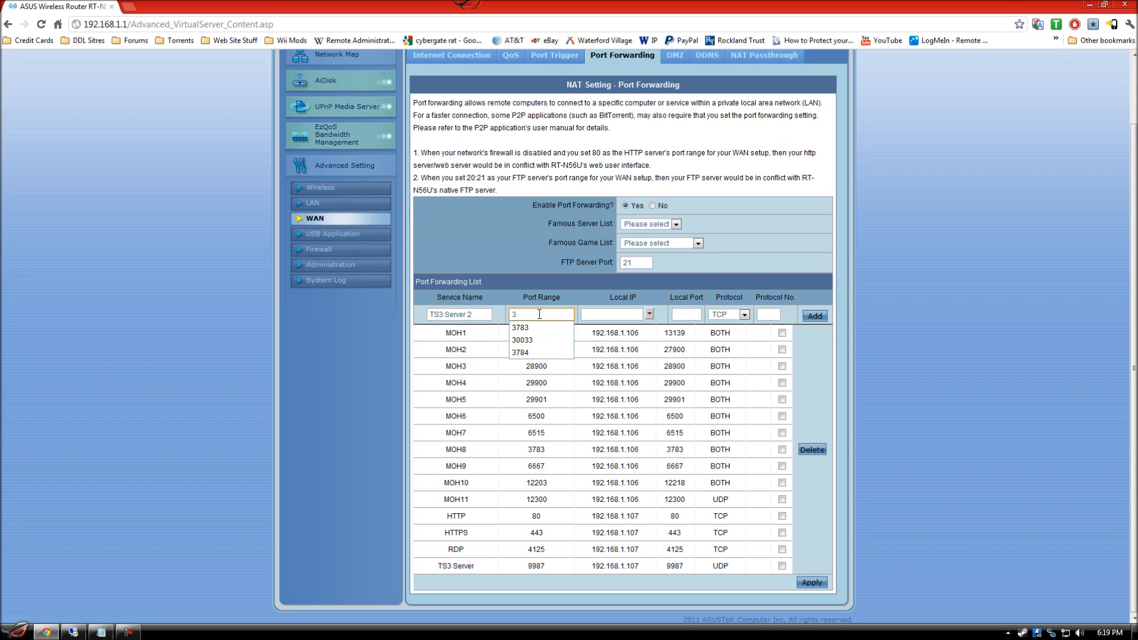
pyautogui.click(522, 340)
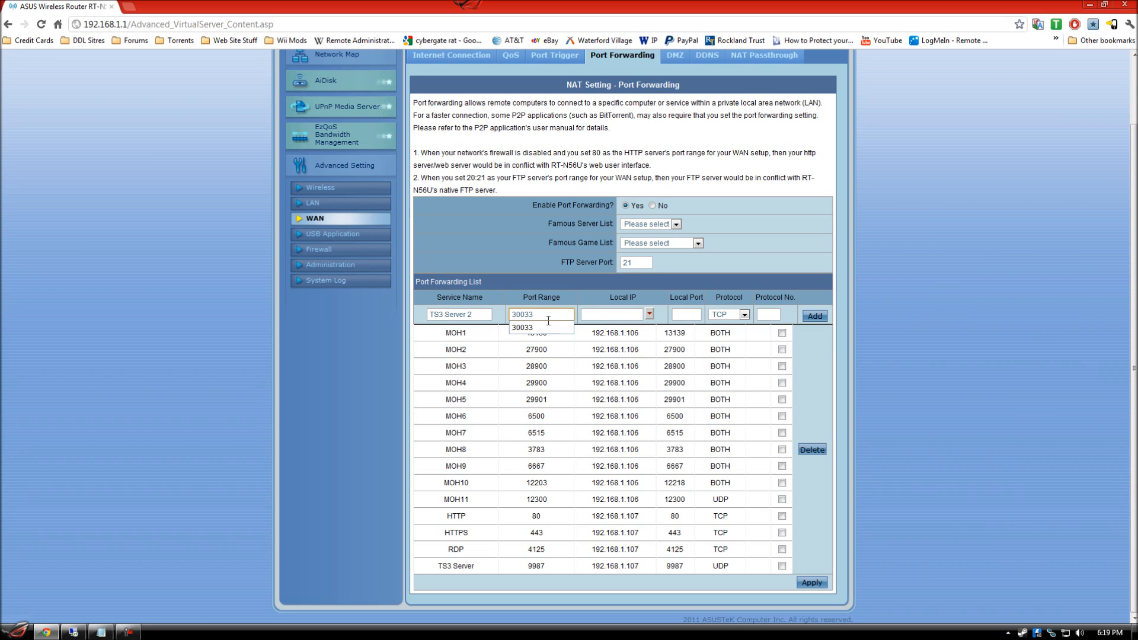
# Point TS3 Server 2 at 192.168.1.107, local port 30033 TCP, and add it
pyautogui.write('192.168.1.107')
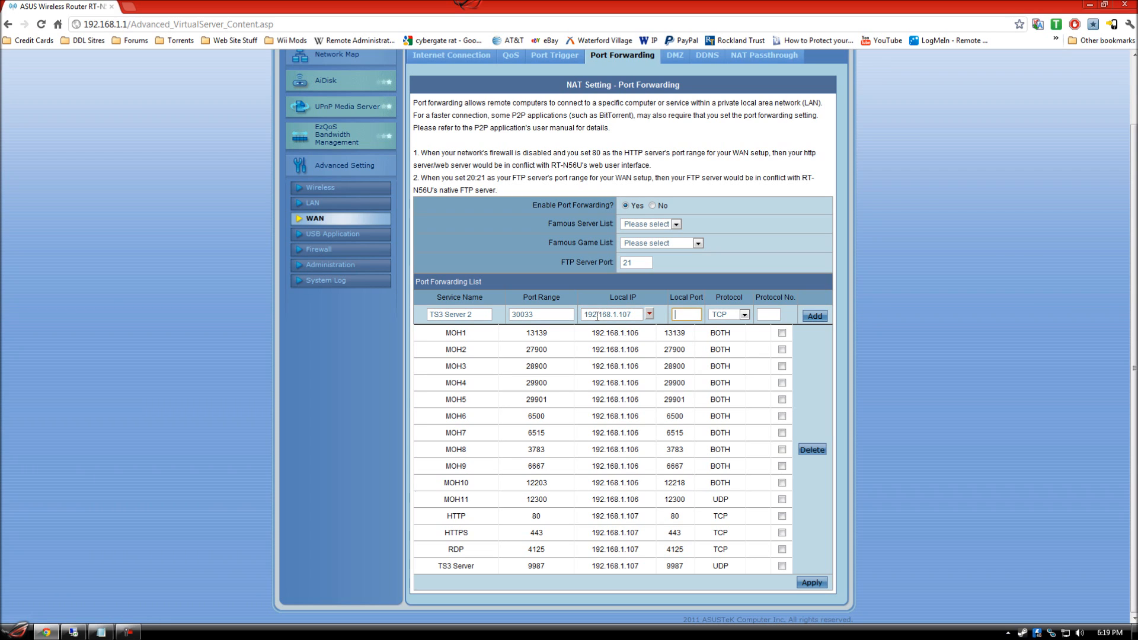
pyautogui.write('3')
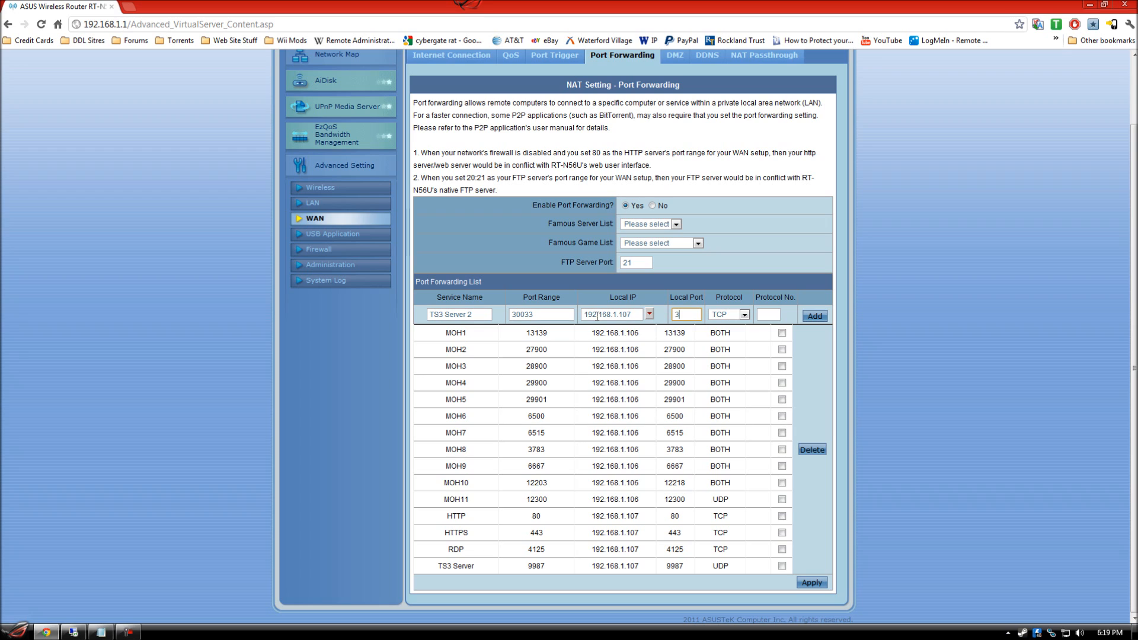
pyautogui.write('0033')
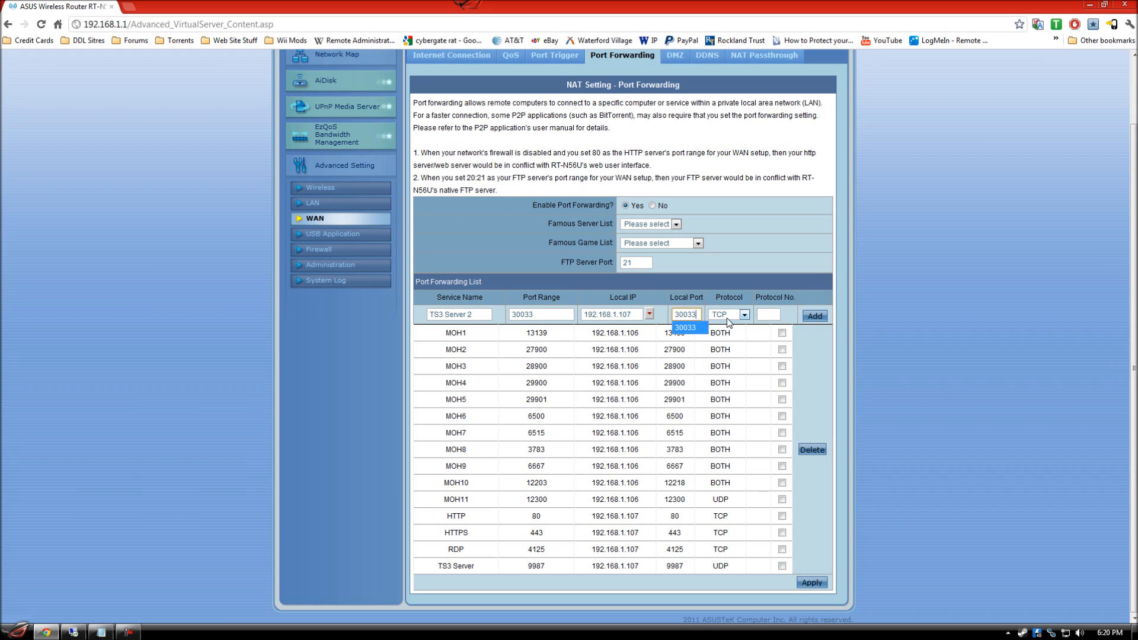
pyautogui.click(813, 315)
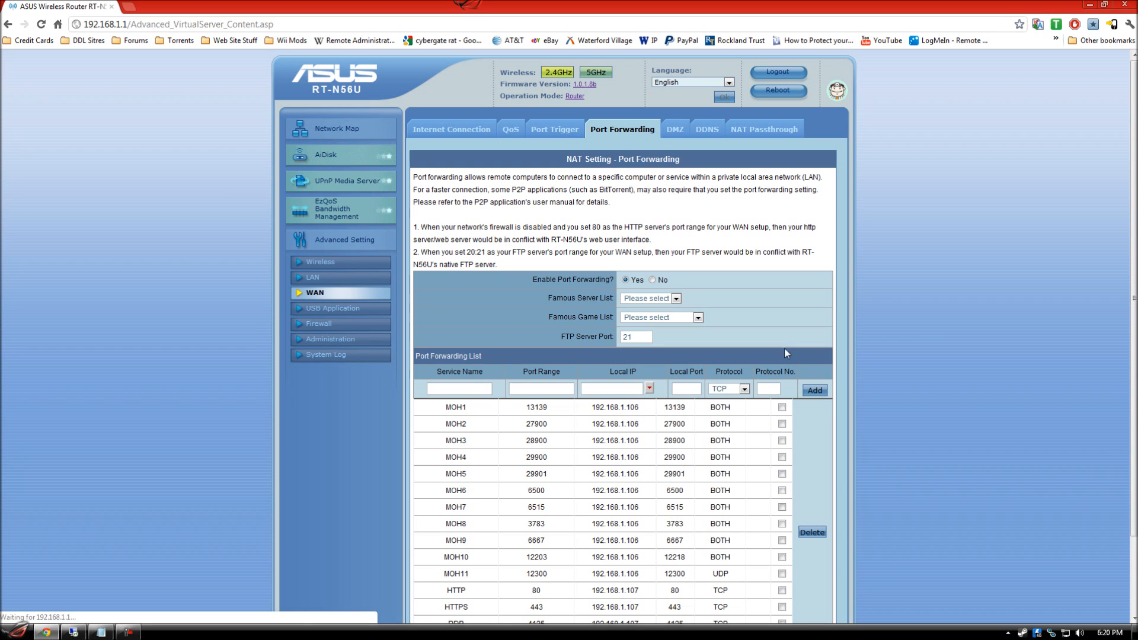
# Name a third rule TS3 Server 3 with external port 10011
pyautogui.write('Se')
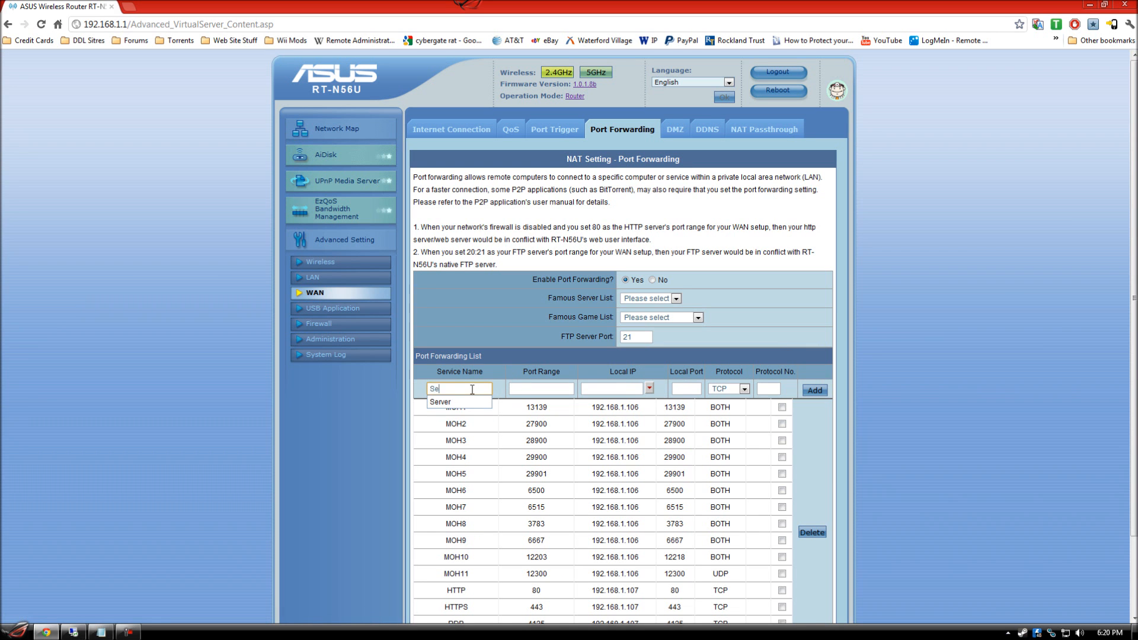
pyautogui.write('TS3')
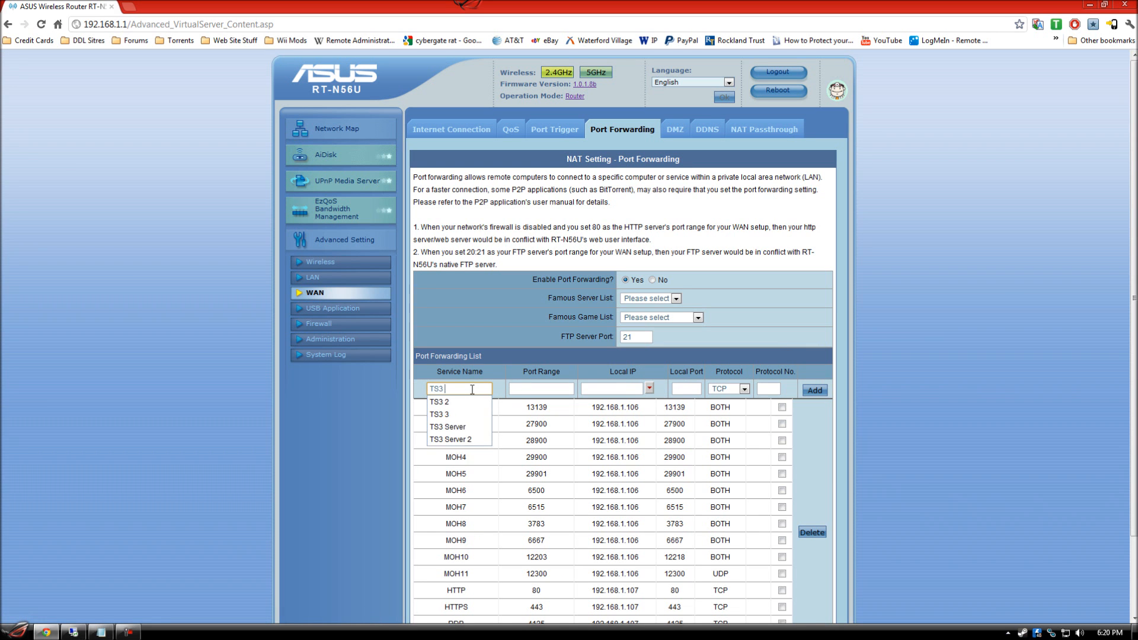
pyautogui.click(438, 414)
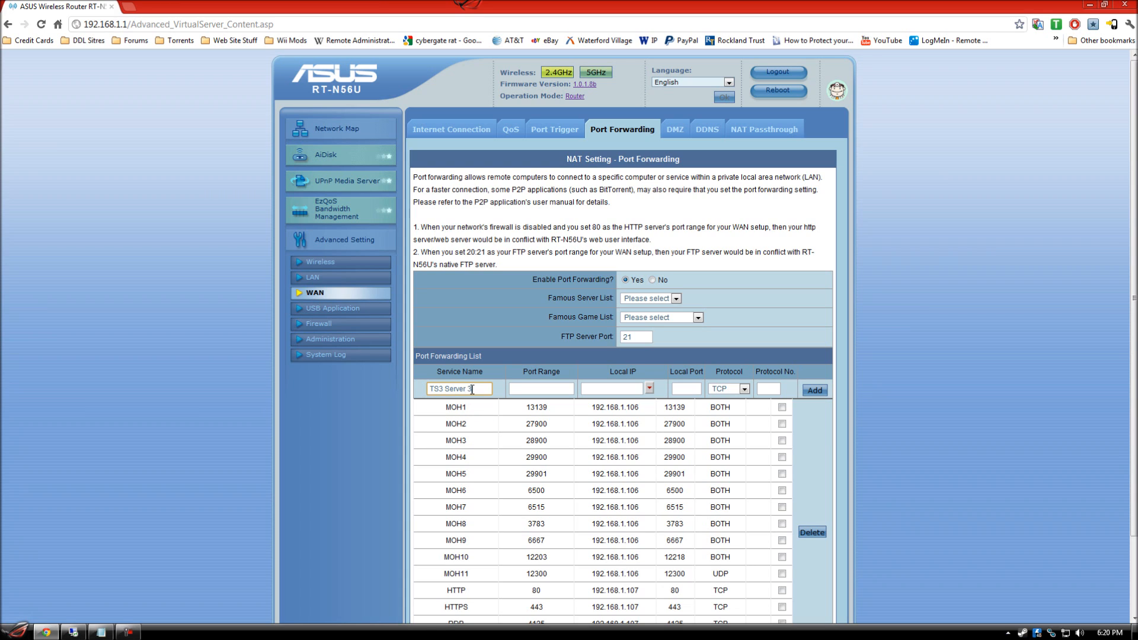
pyautogui.click(540, 388)
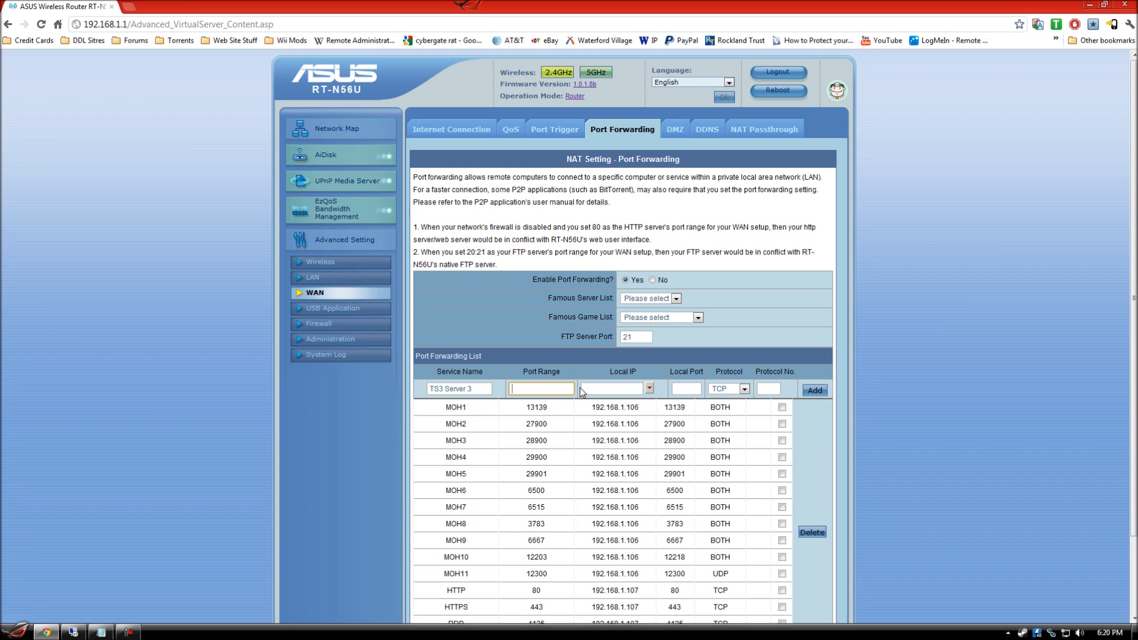
pyautogui.write('10011')
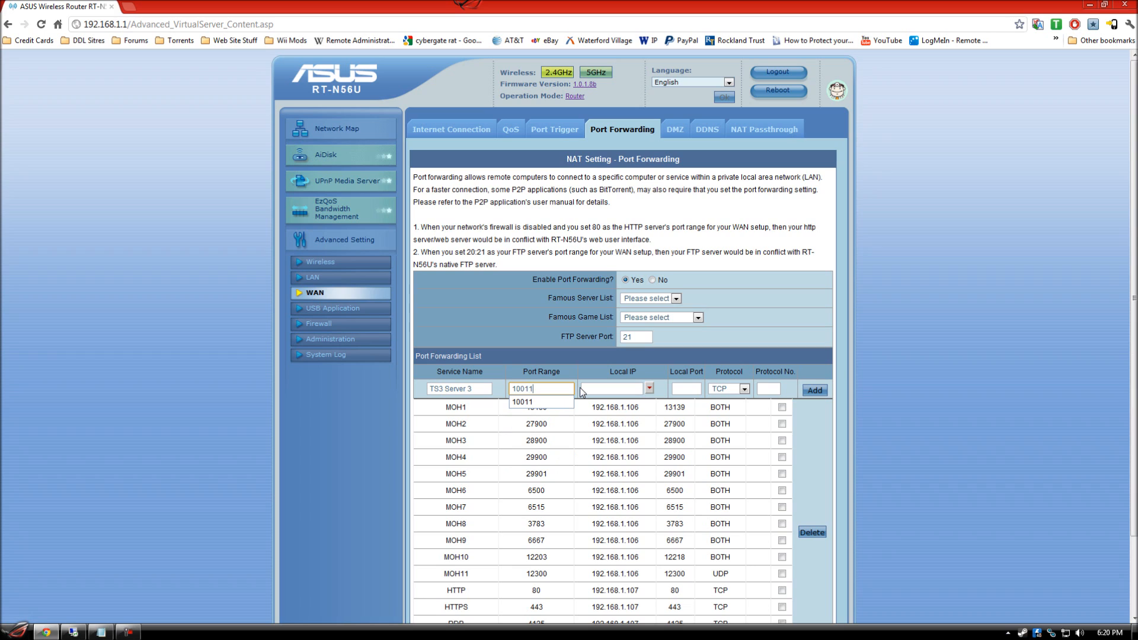
# Point it at 192.168.1.107 port 10011 TCP, add it and close the browser
pyautogui.write('192.168.1.107')
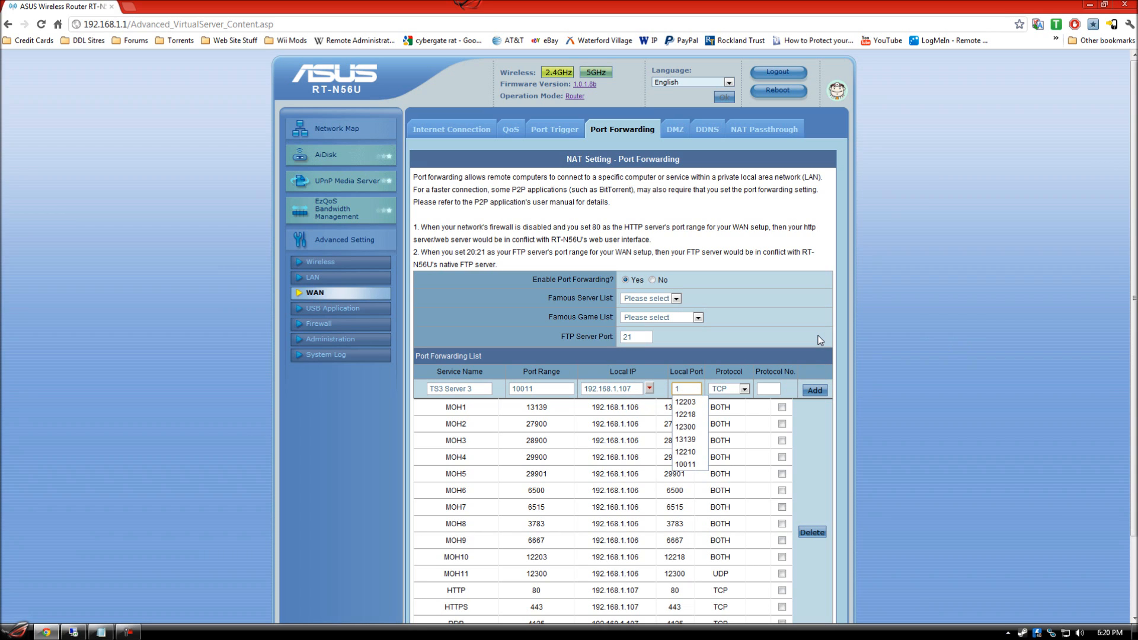
pyautogui.click(684, 463)
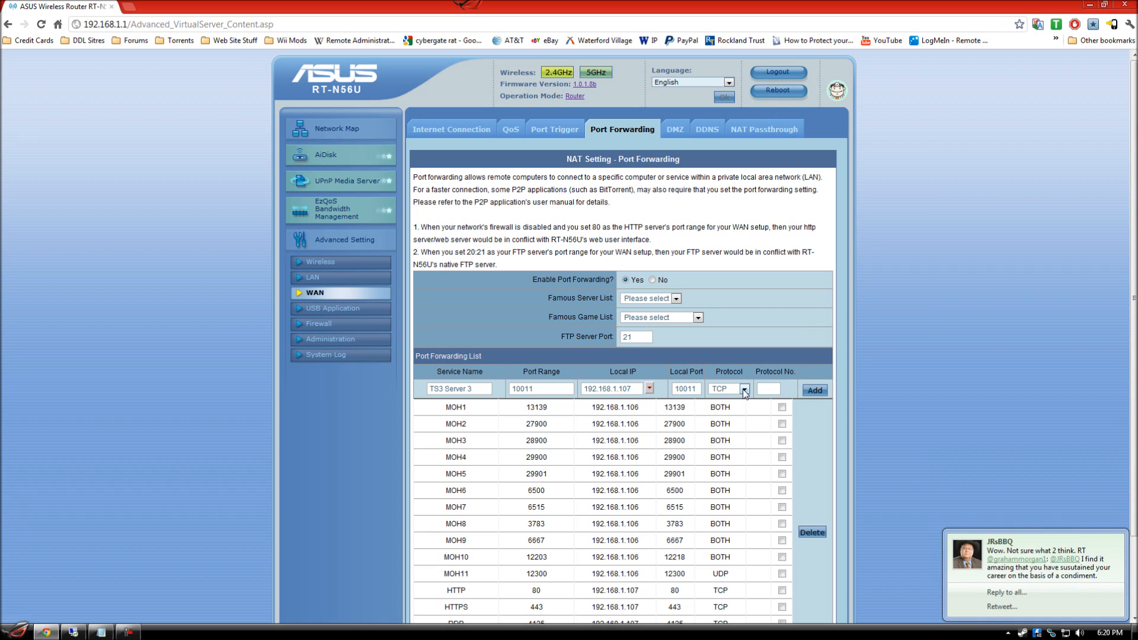
pyautogui.click(813, 390)
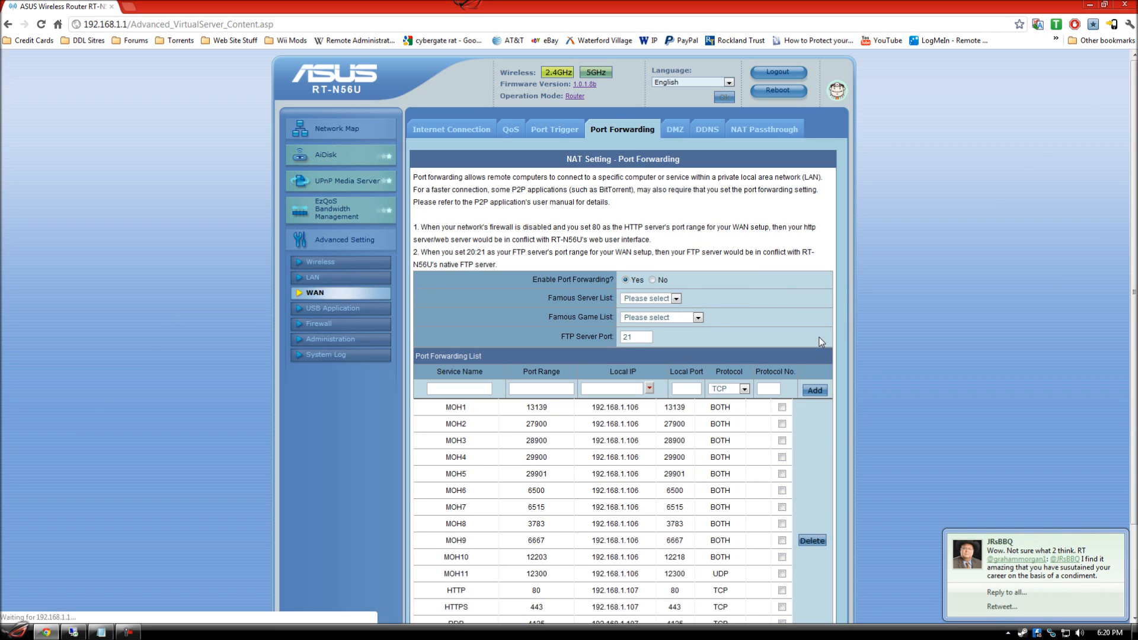
pyautogui.scroll(-3)
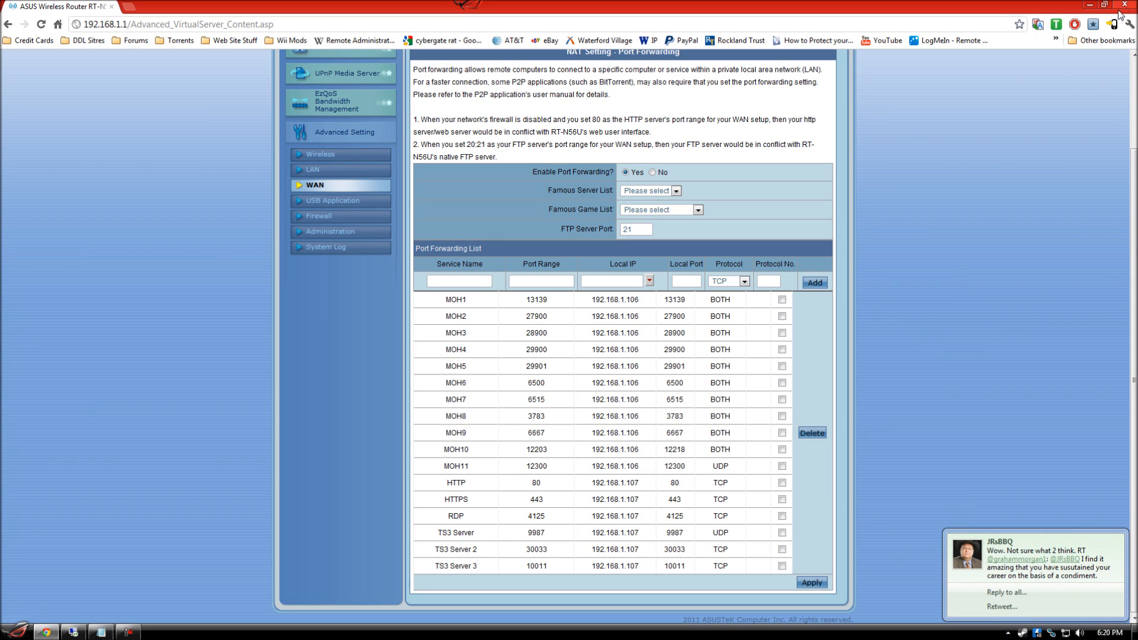
pyautogui.click(1129, 6)
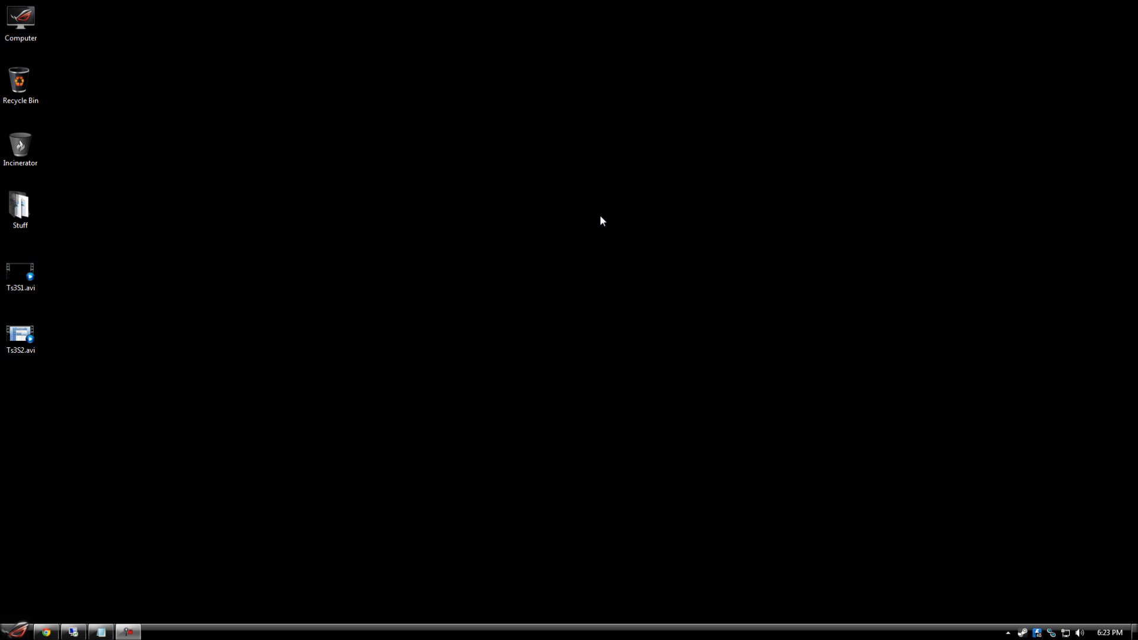
pyautogui.moveTo(303, 356)
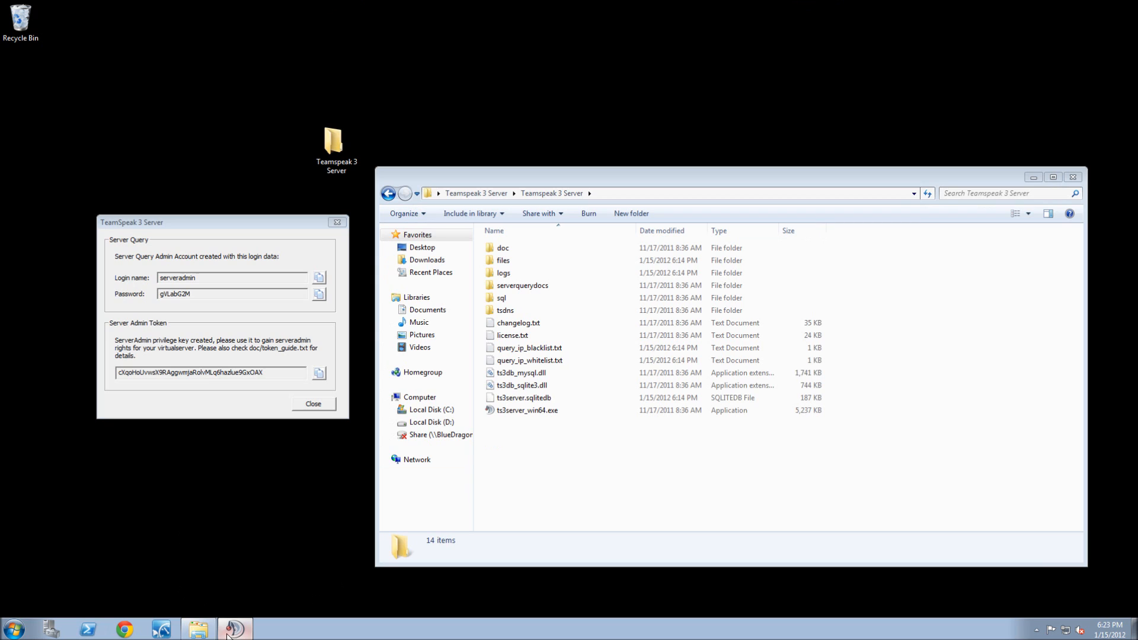
# Reach the Windows Firewall allowed programs list via Control Panel's System and Security
pyautogui.click(1038, 629)
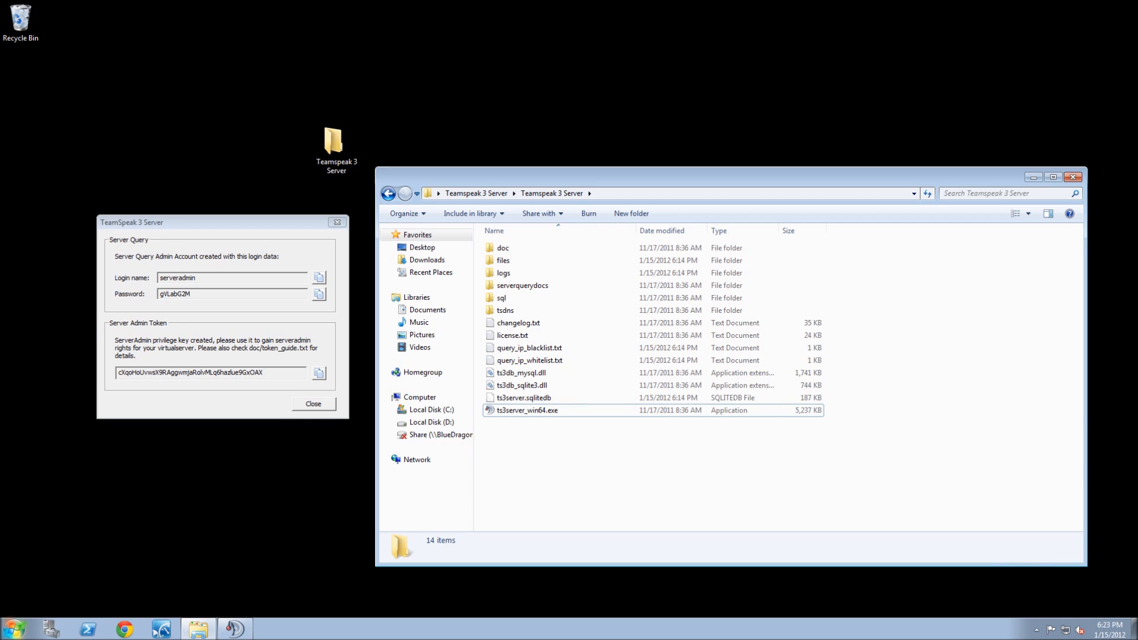
pyautogui.click(271, 628)
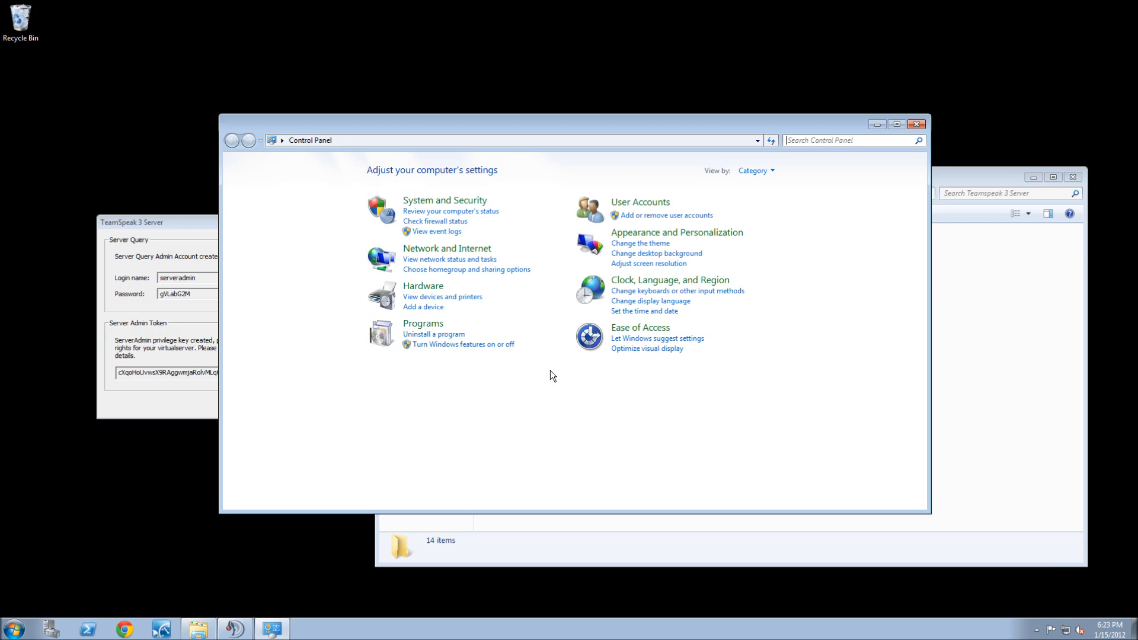
pyautogui.click(444, 199)
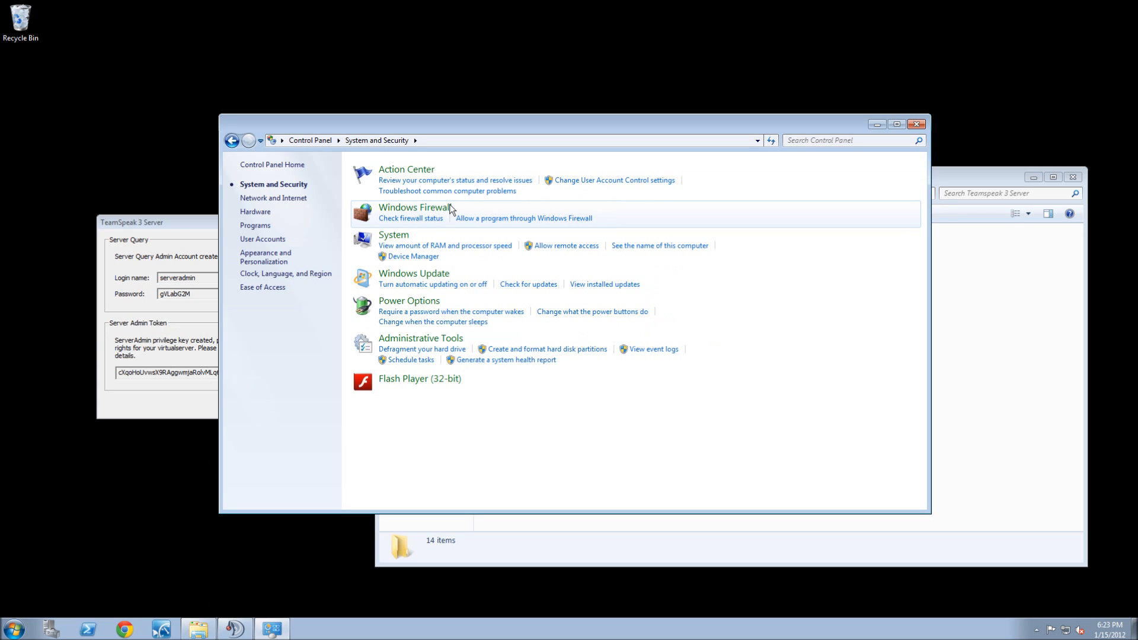
pyautogui.moveTo(492, 224)
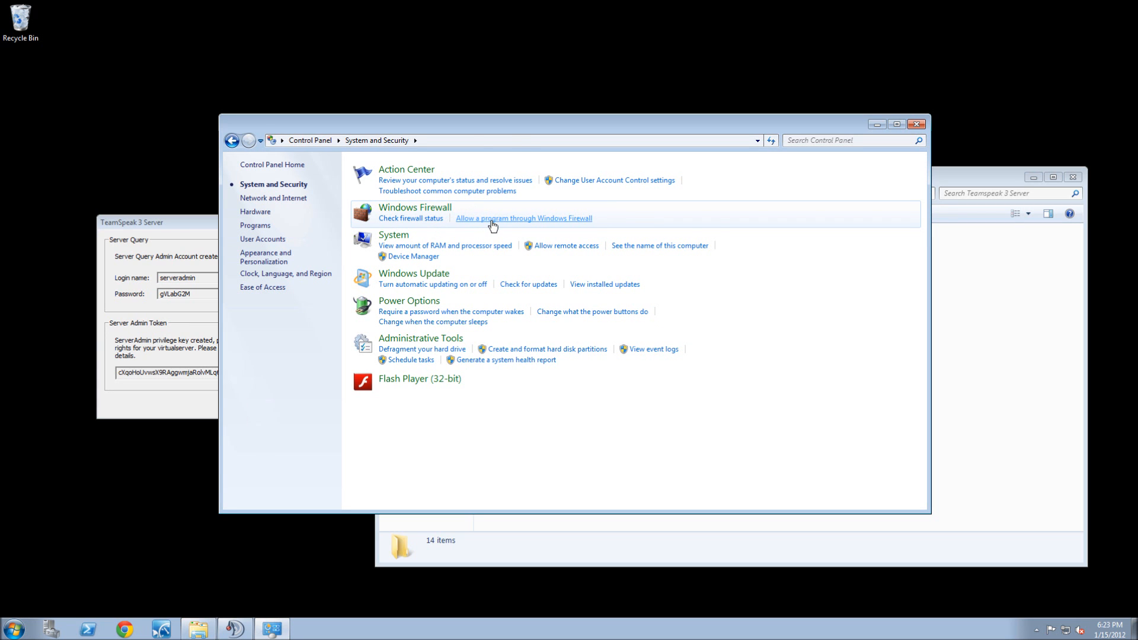
pyautogui.click(522, 218)
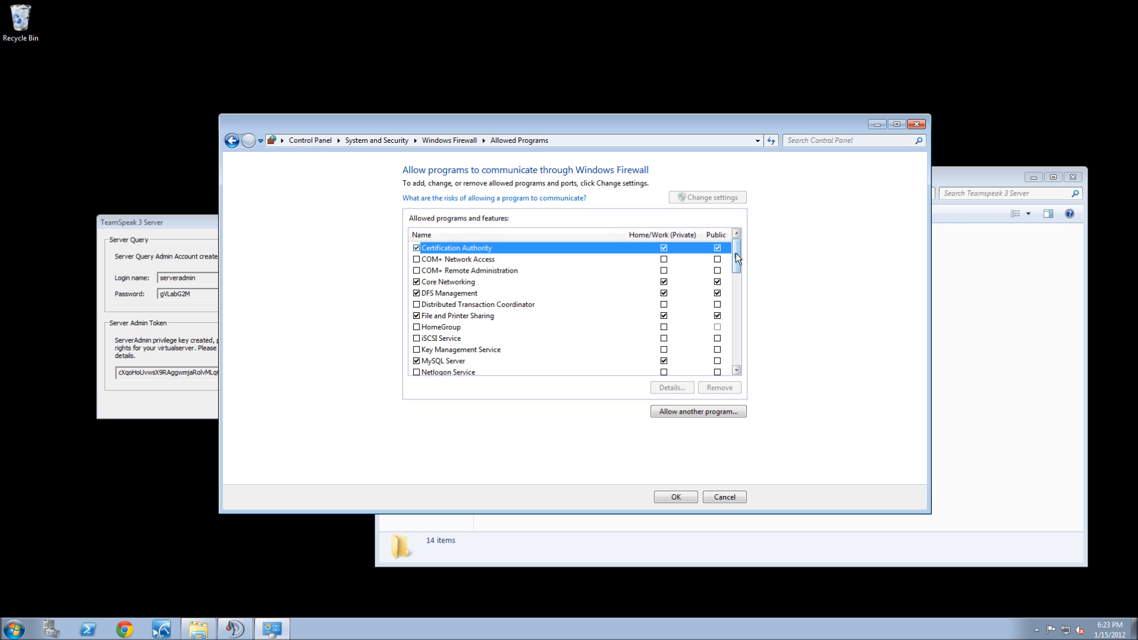
# Allow ts3server_win64.exe through the firewall and tick Public for TeamSpeak 3 Server
pyautogui.scroll(-3)
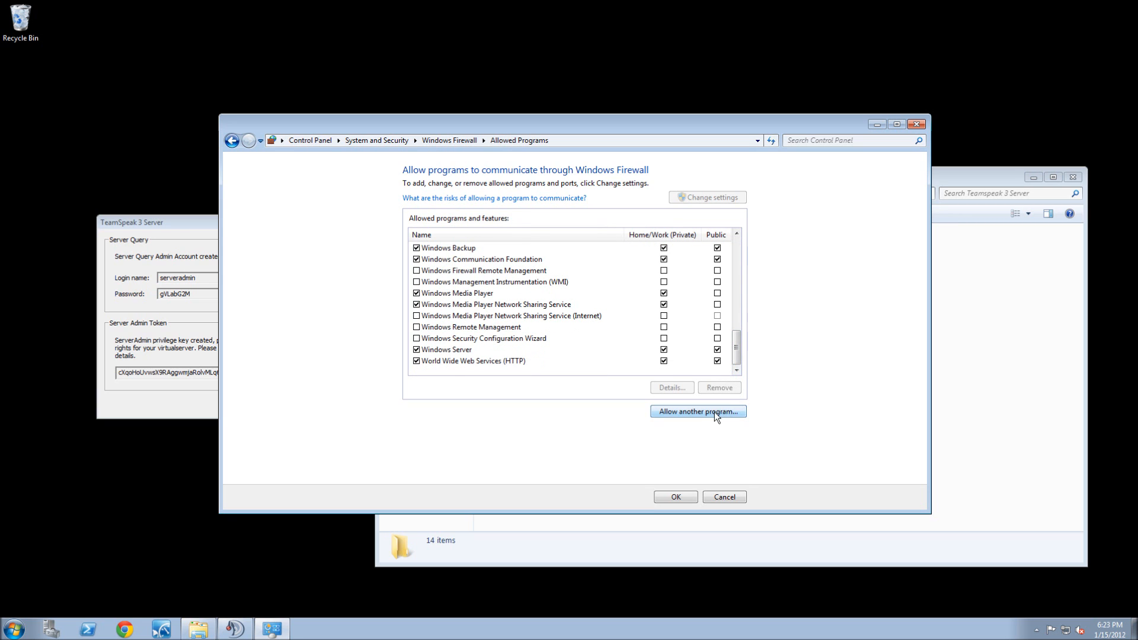
pyautogui.click(697, 411)
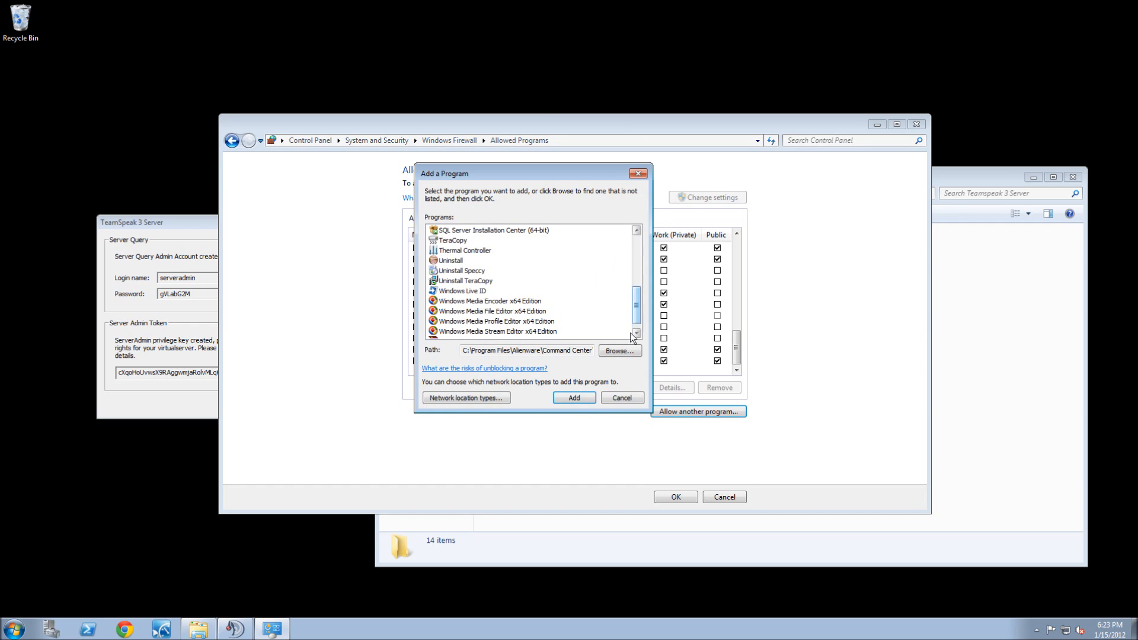
pyautogui.click(618, 351)
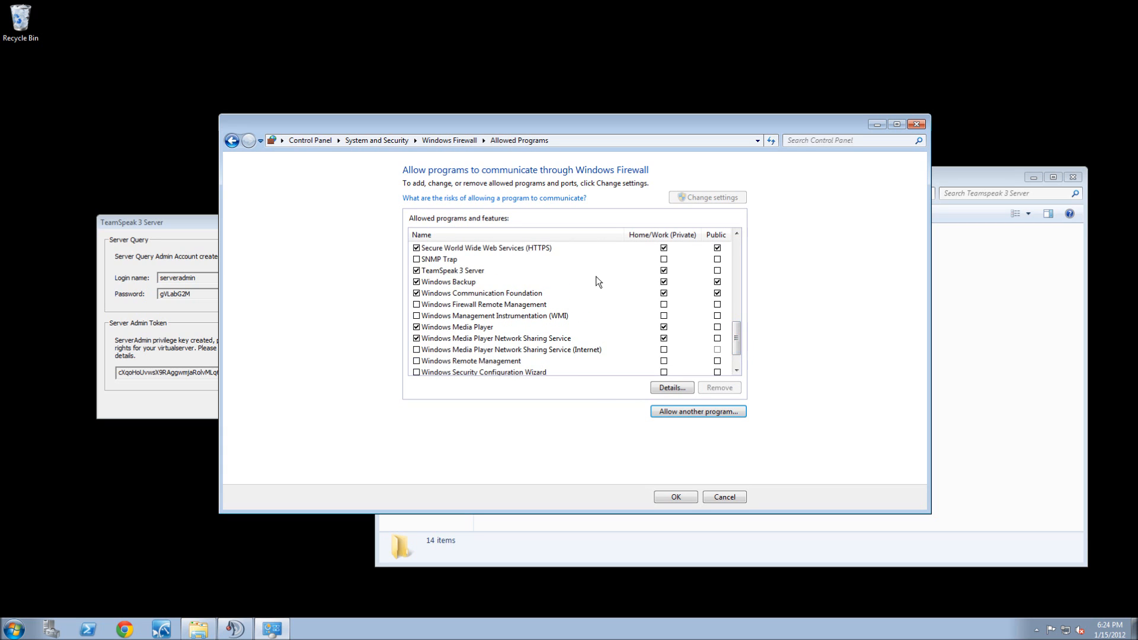
pyautogui.click(451, 271)
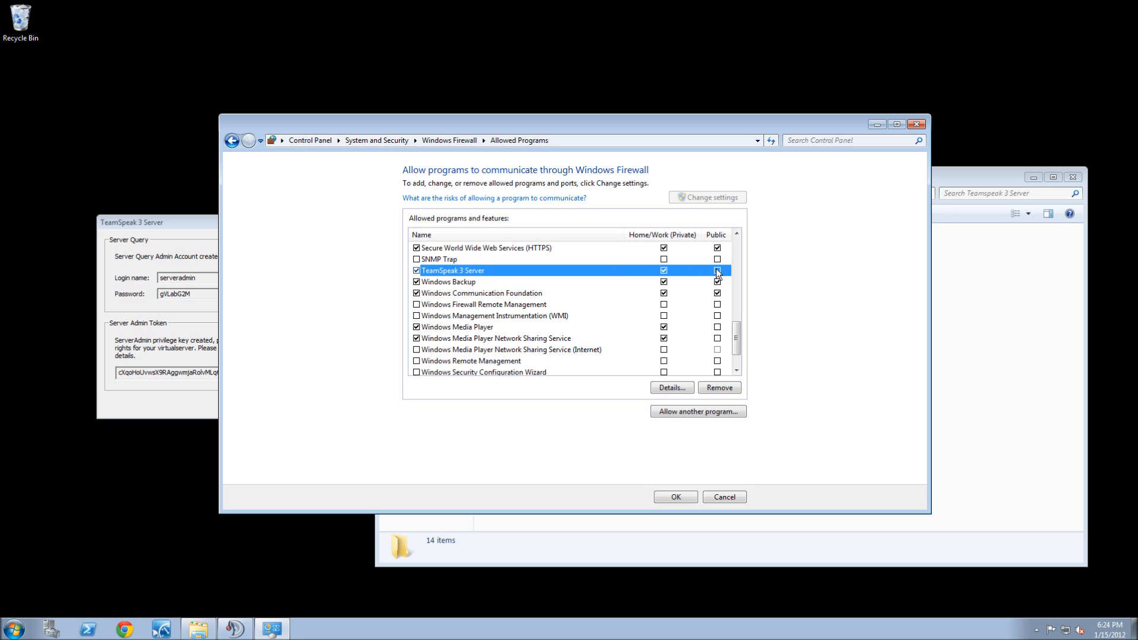
pyautogui.click(674, 497)
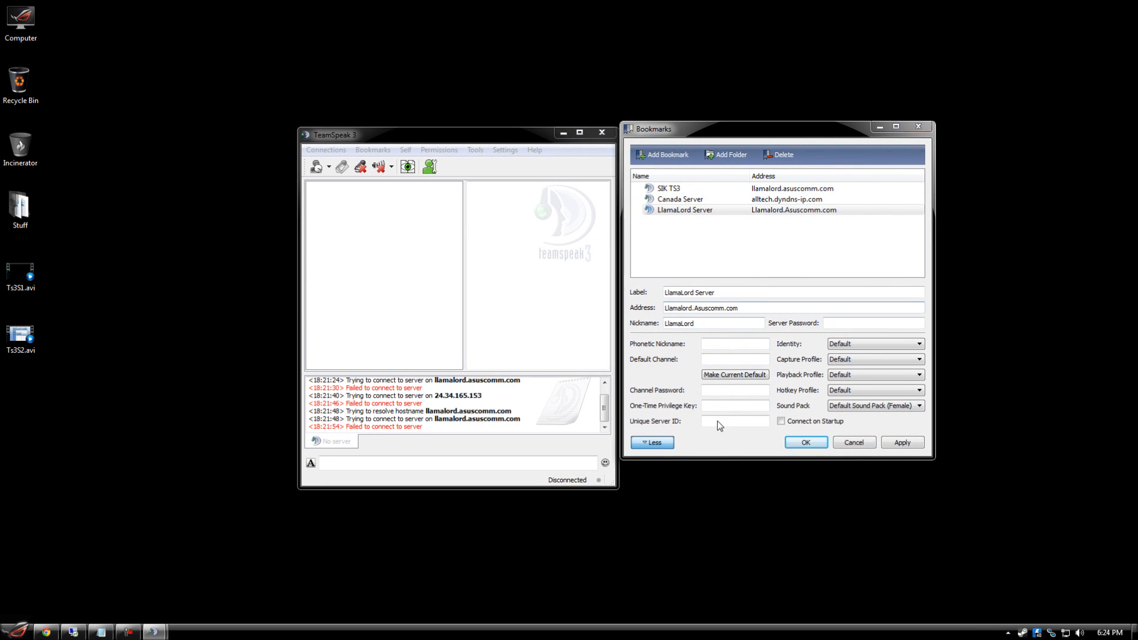
pyautogui.moveTo(733, 421)
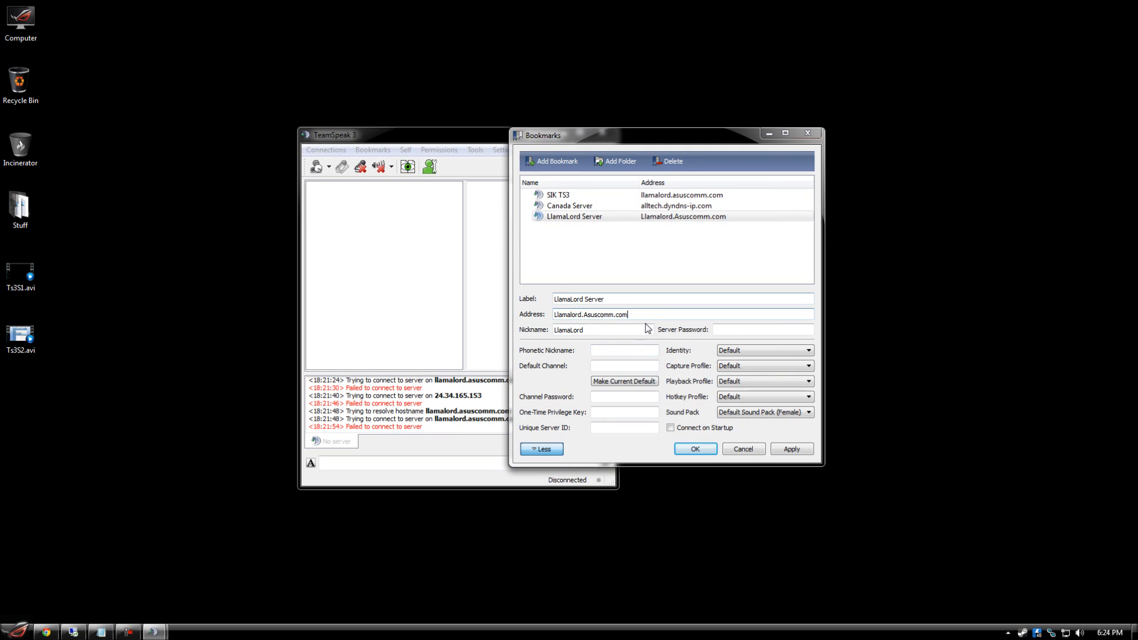
# Edit the LlamaLord Server bookmark address to Llamalord.Asuscomm.com
pyautogui.tripleClick(590, 314)
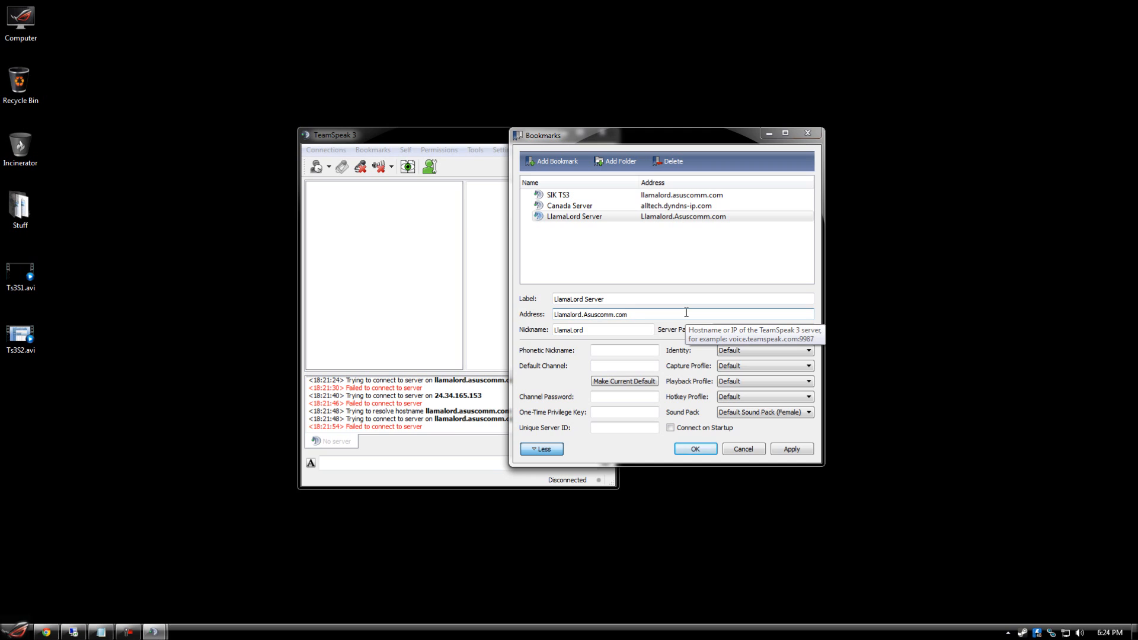
pyautogui.click(619, 314)
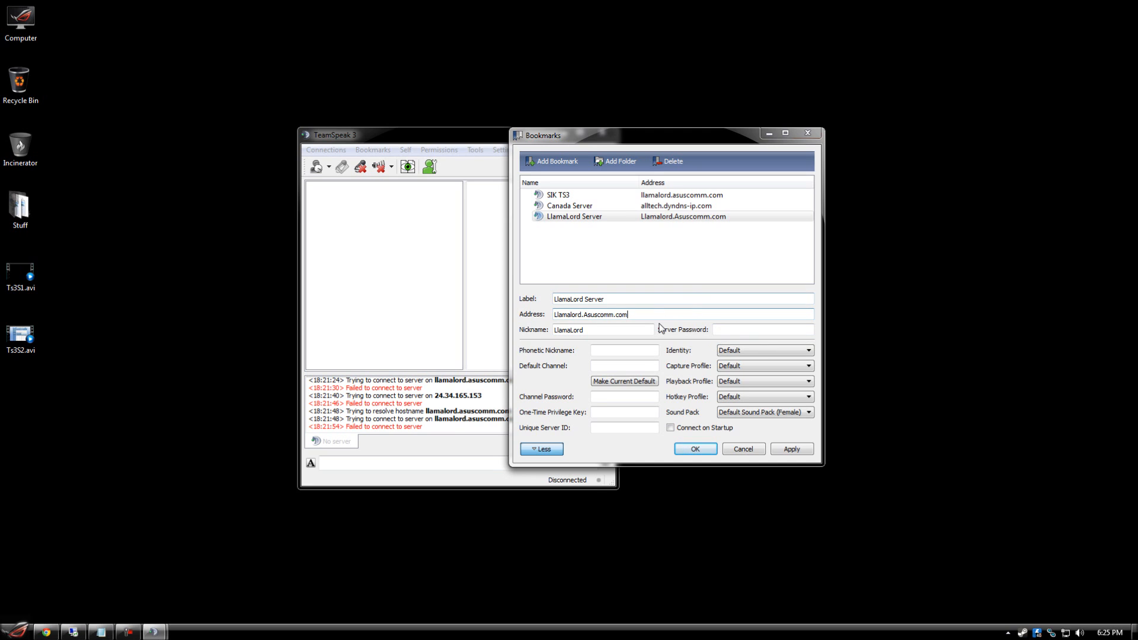
pyautogui.moveTo(660, 327)
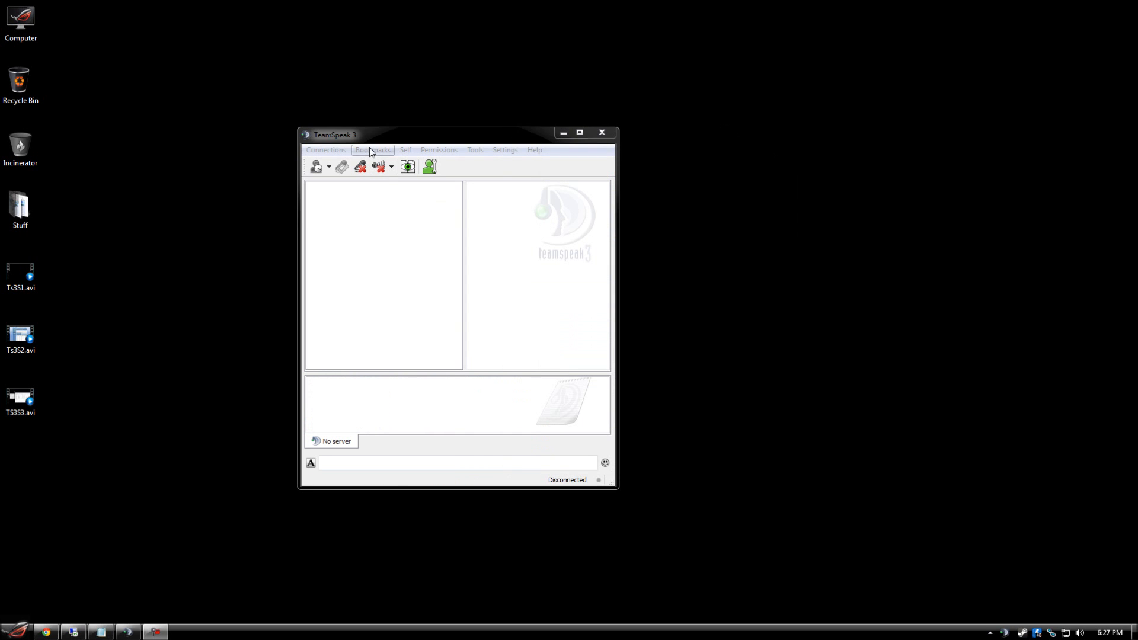
# Review the LlamaLord Server bookmark and its LlamaLord nickname in Manage Bookmarks, then confirm with OK
pyautogui.click(372, 150)
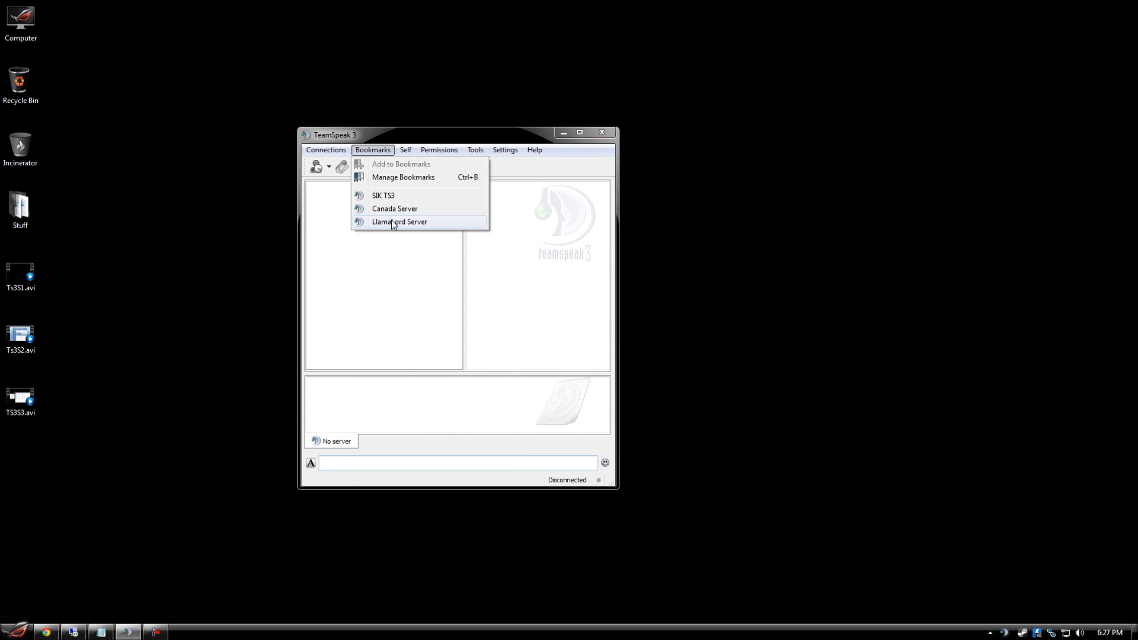
pyautogui.click(403, 177)
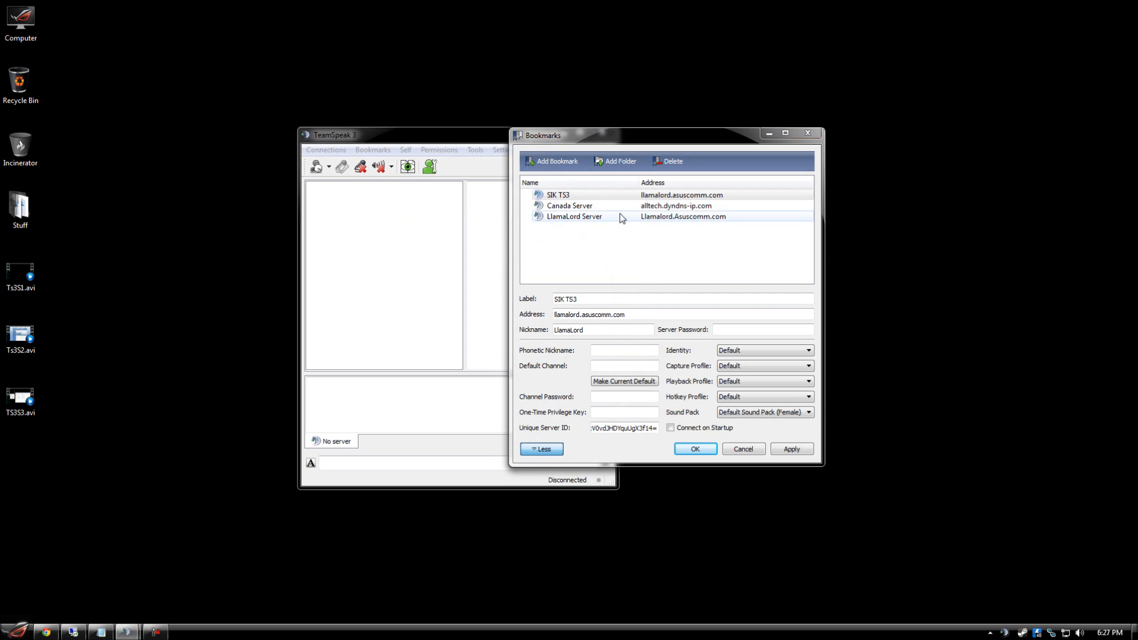
pyautogui.click(573, 216)
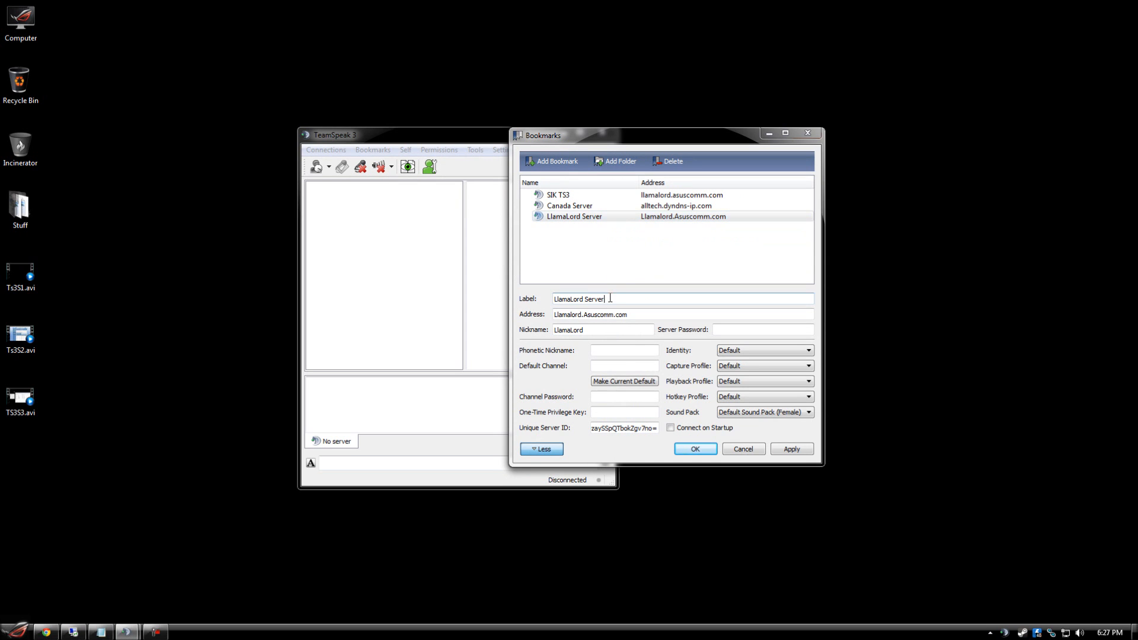
pyautogui.click(651, 314)
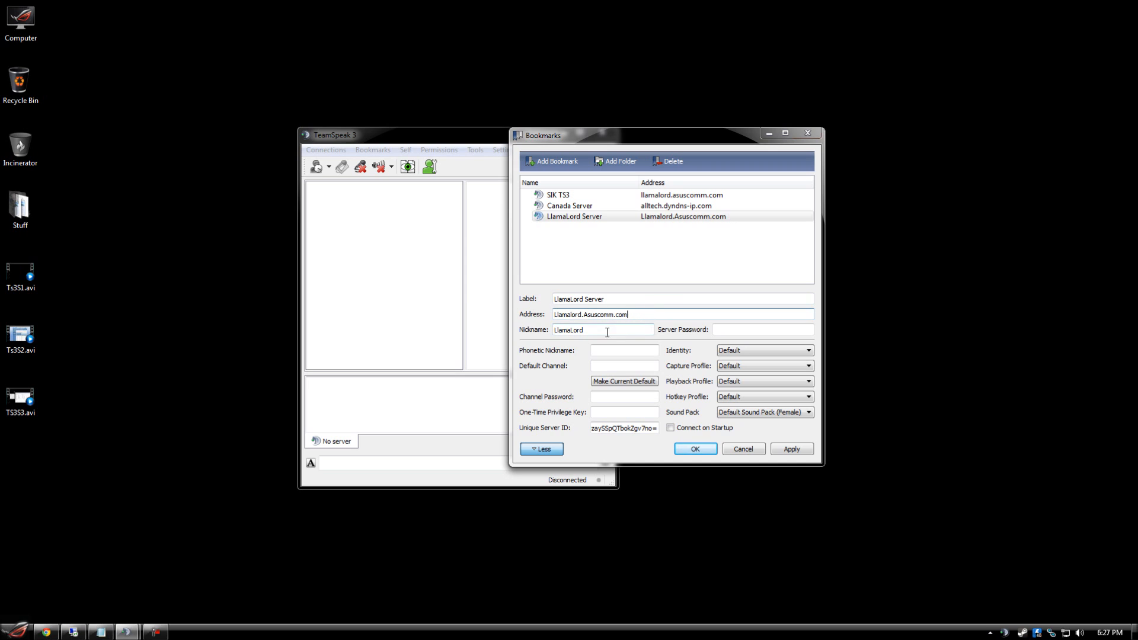
pyautogui.doubleClick(569, 329)
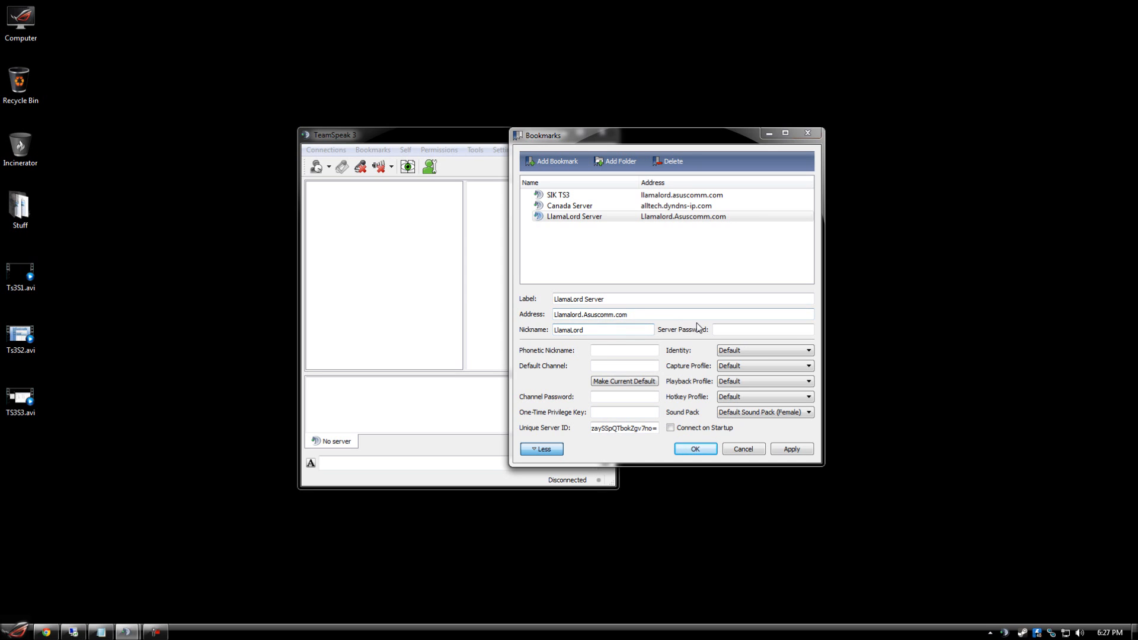
pyautogui.click(694, 448)
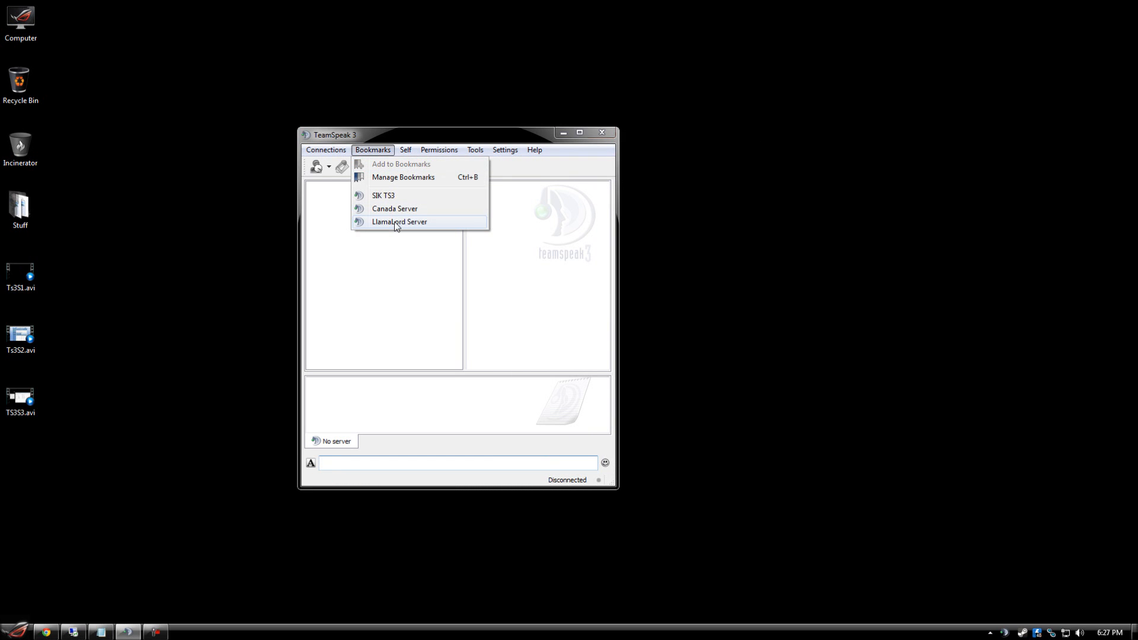
# Connect to the LlamaLord Server from the Bookmarks menu
pyautogui.click(398, 222)
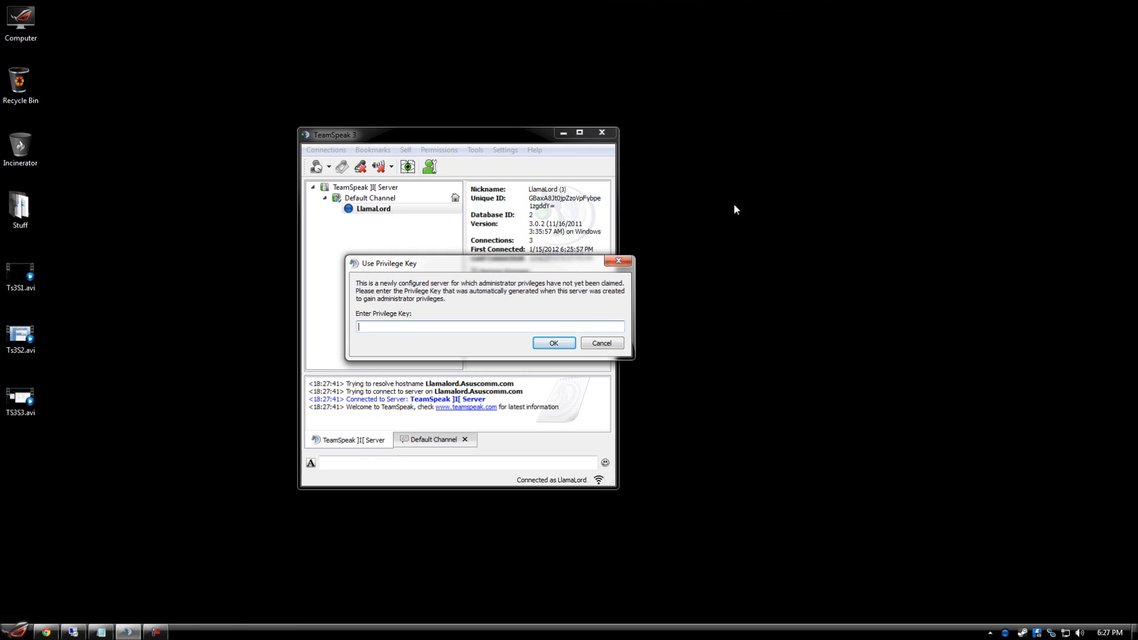
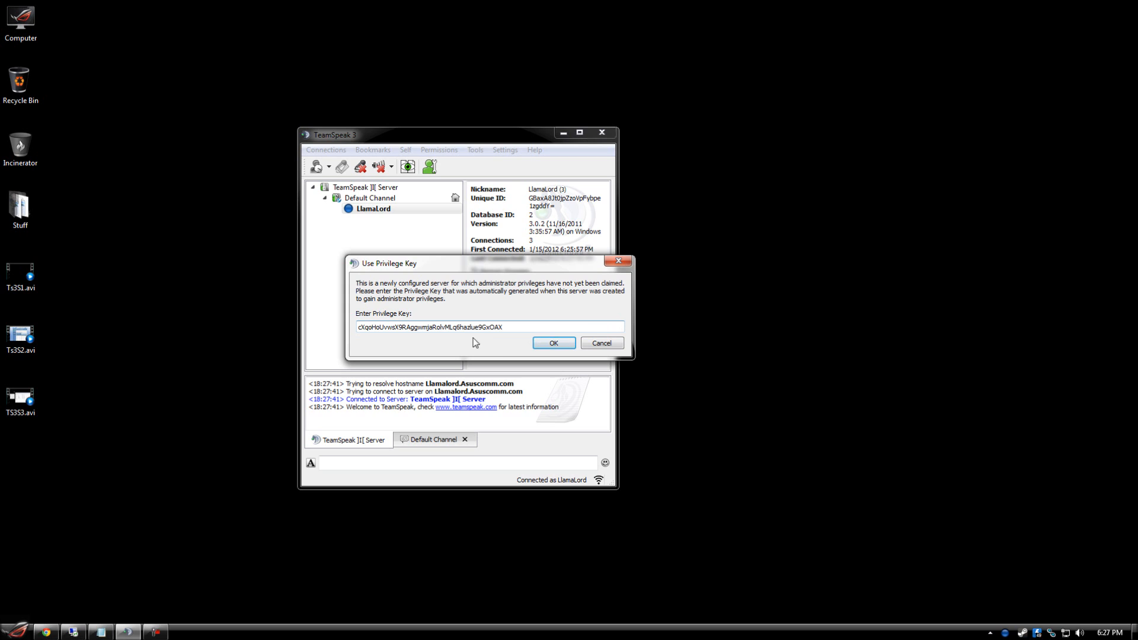
# Enter the server admin privilege key so LlamaLord joins the Server Admin group, then dismiss the Info message
pyautogui.click(553, 343)
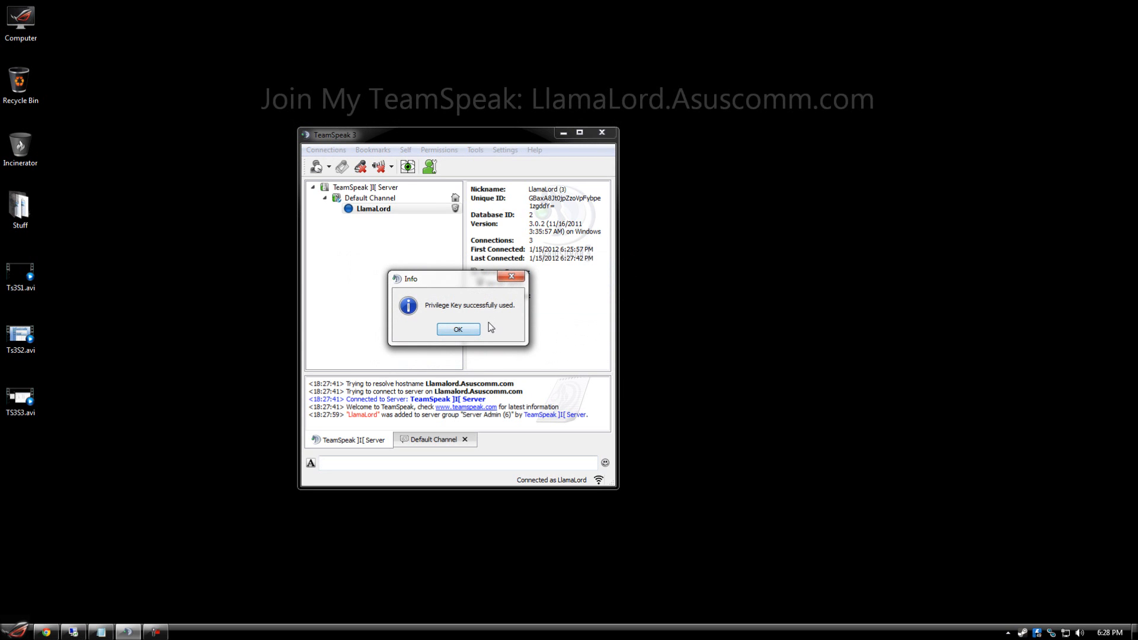
pyautogui.click(458, 328)
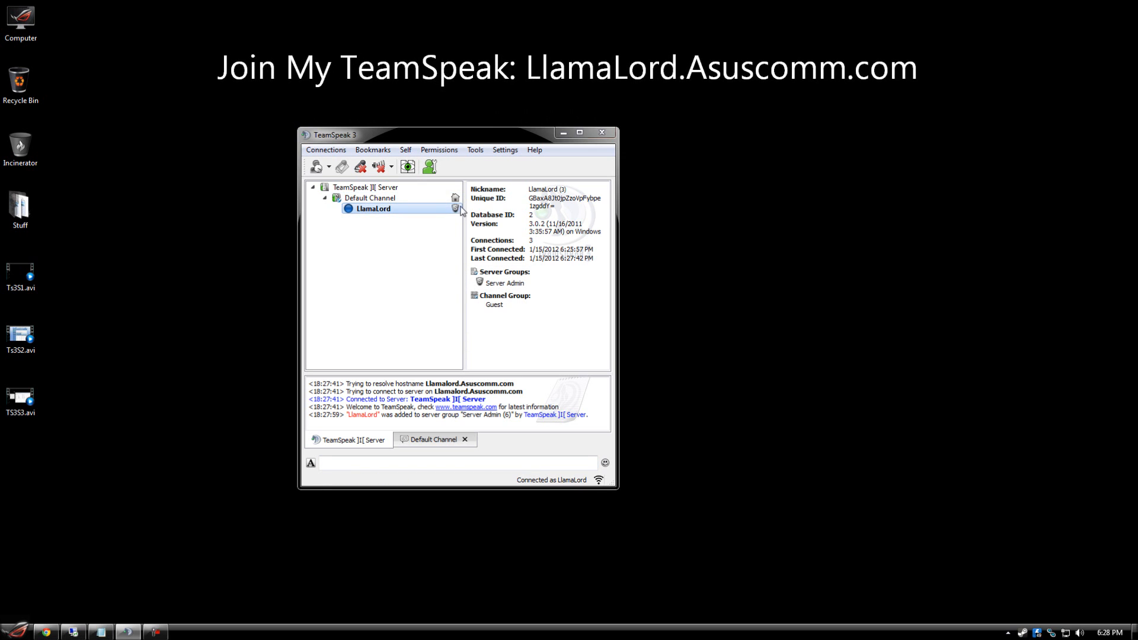
# View the connected server's details from its context menu
pyautogui.rightClick(370, 198)
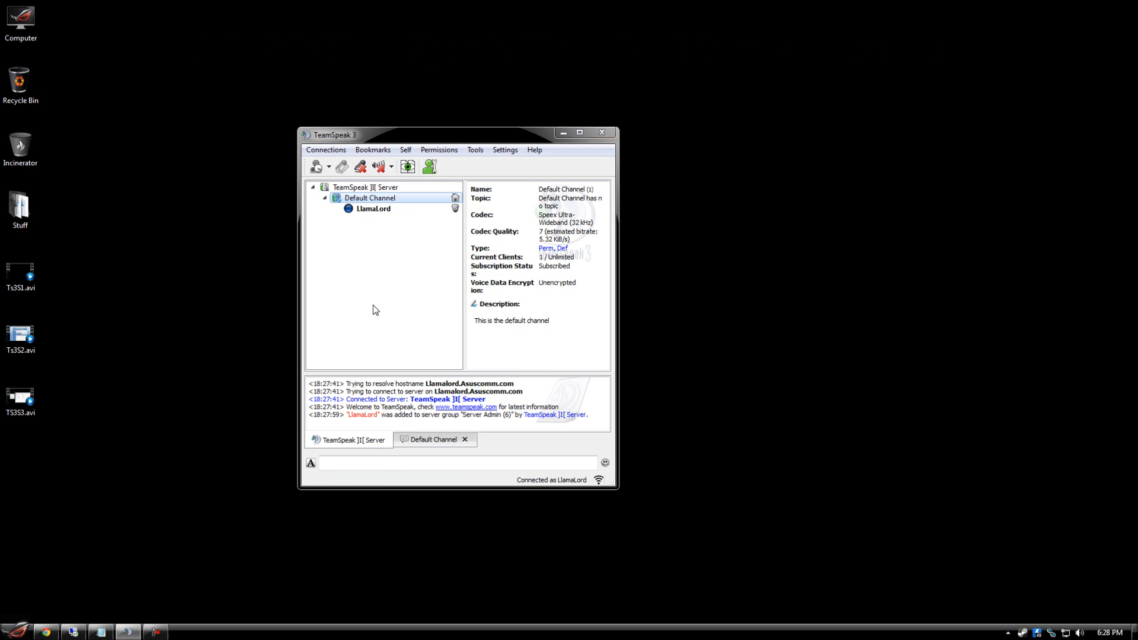
pyautogui.click(366, 186)
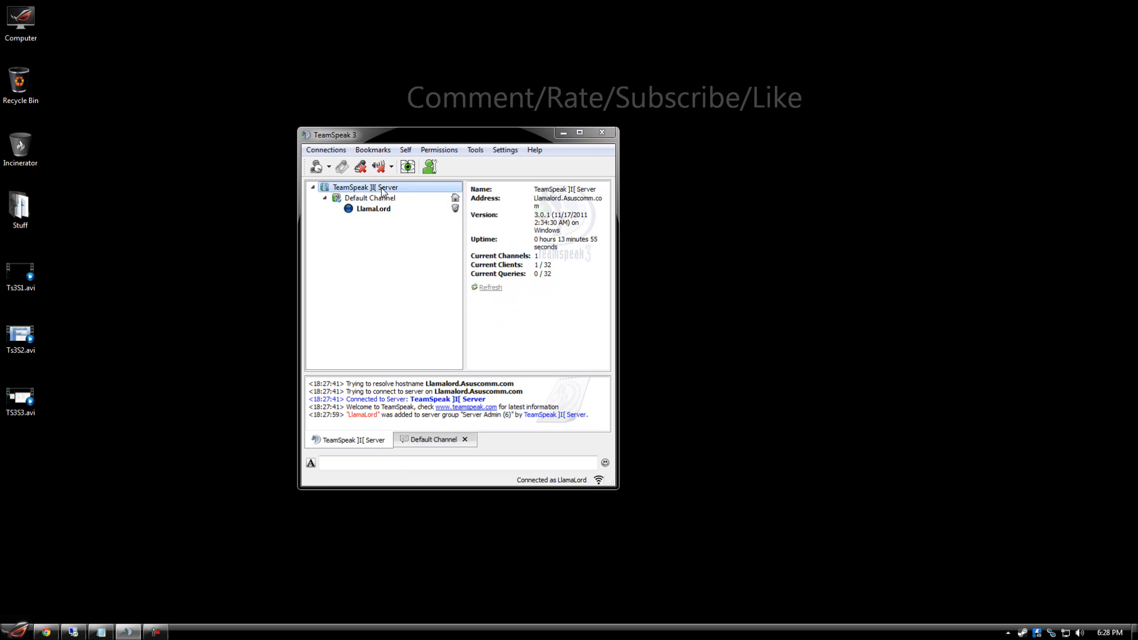